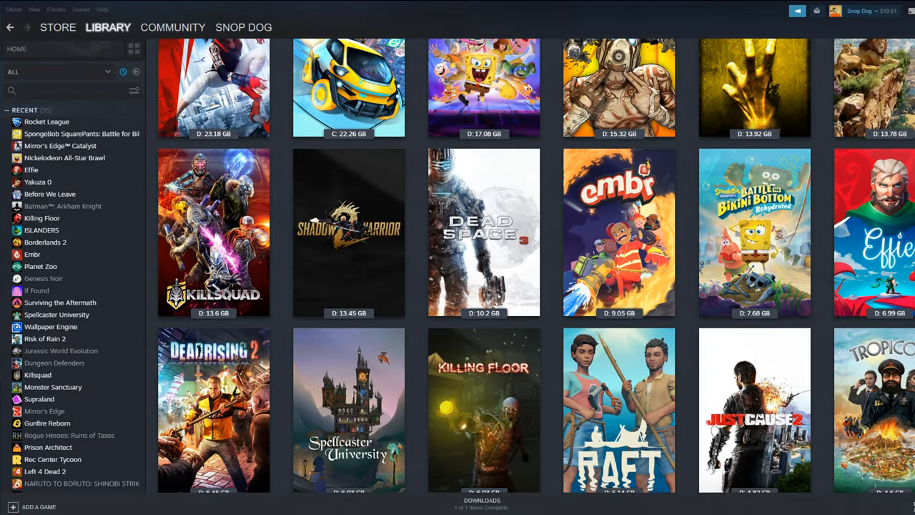
# Step: Scroll through the Steam library grid and the Humble app library
pyautogui.scroll(-3)
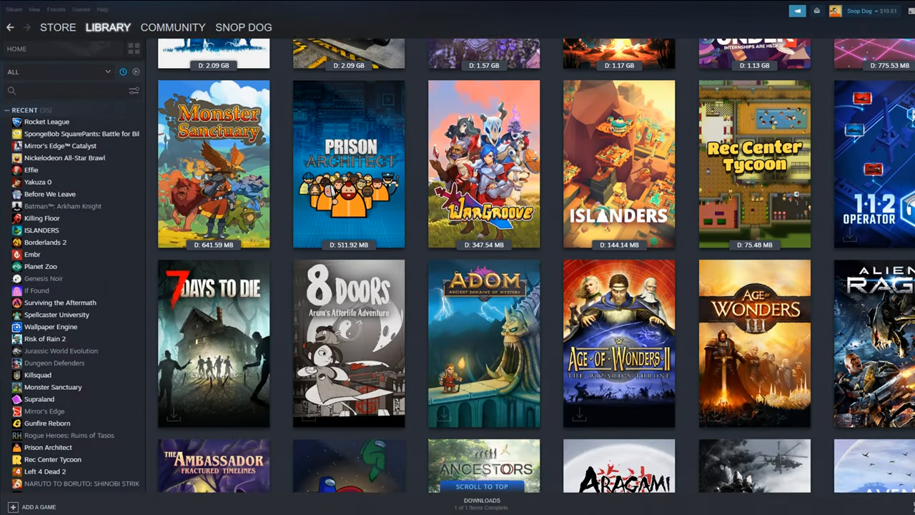
pyautogui.scroll(-3)
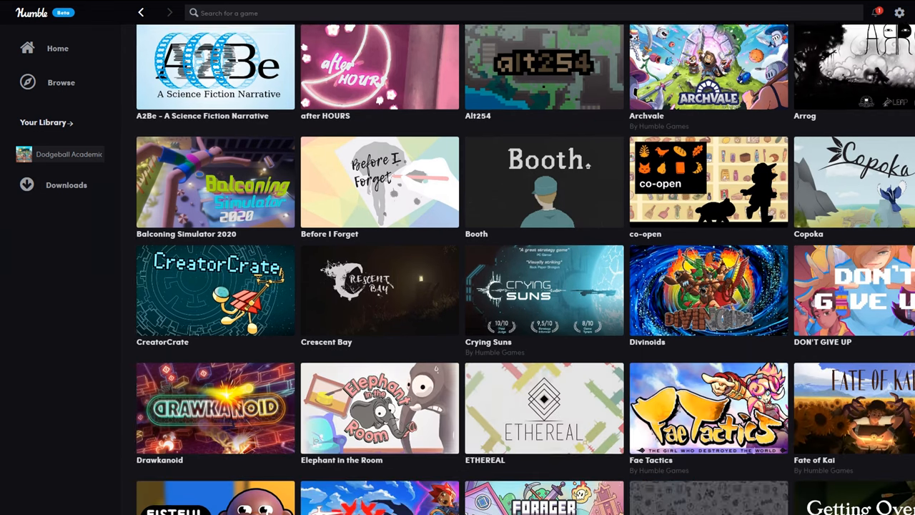
pyautogui.scroll(-3)
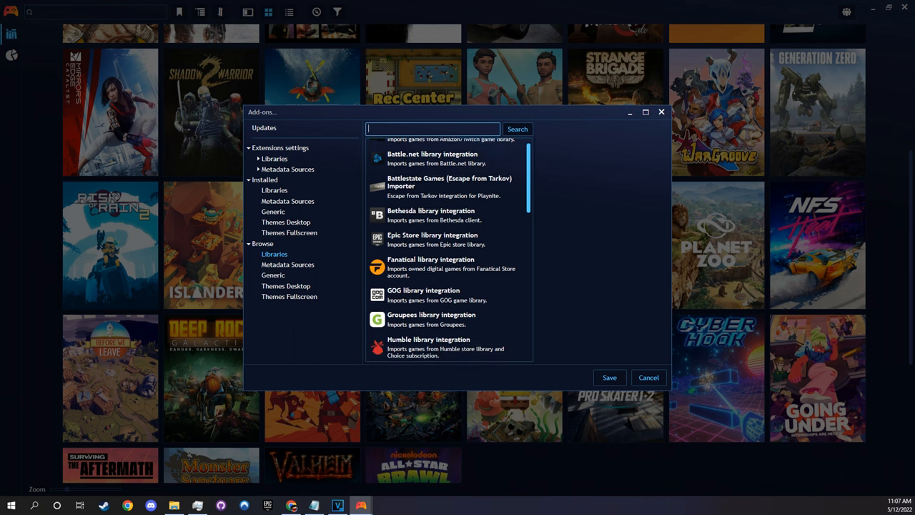
pyautogui.scroll(-3)
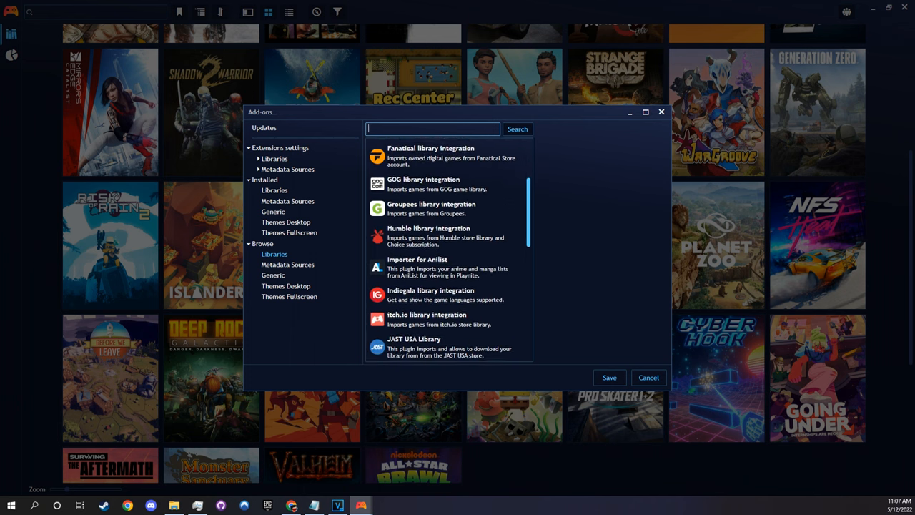
pyautogui.scroll(-3)
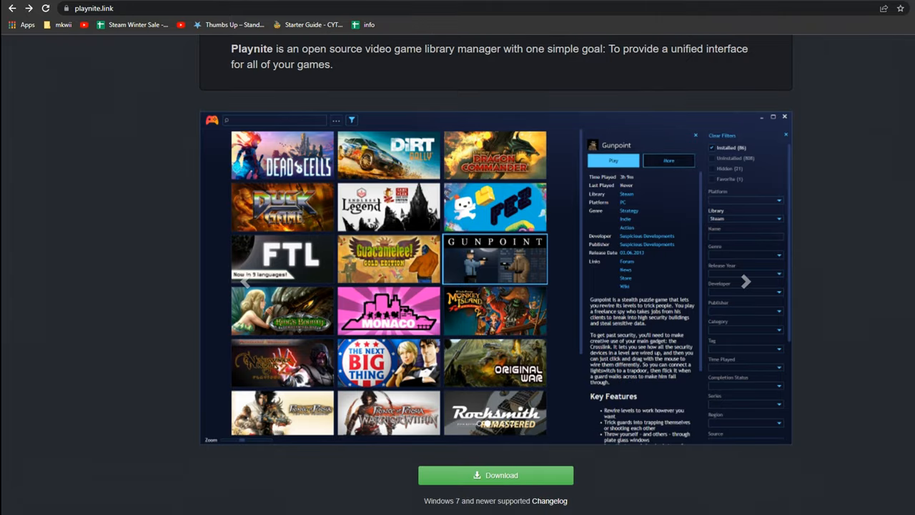
pyautogui.scroll(-3)
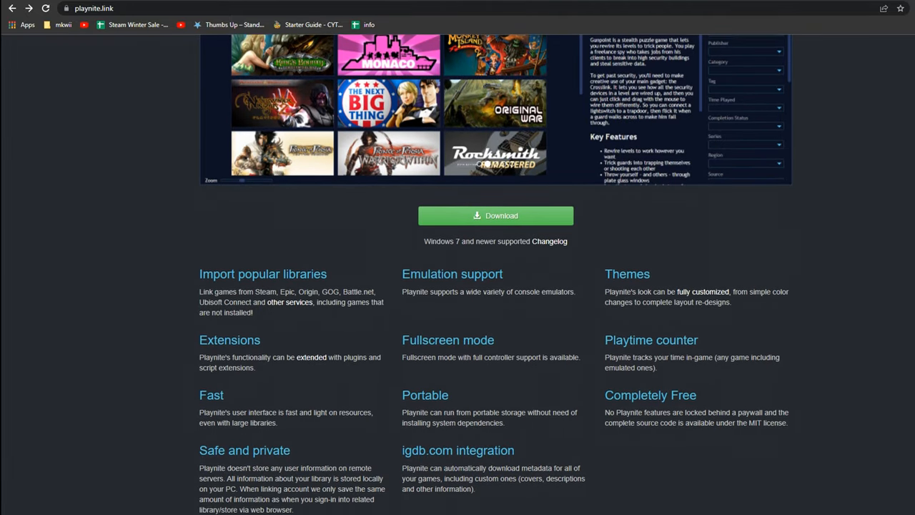
pyautogui.scroll(-3)
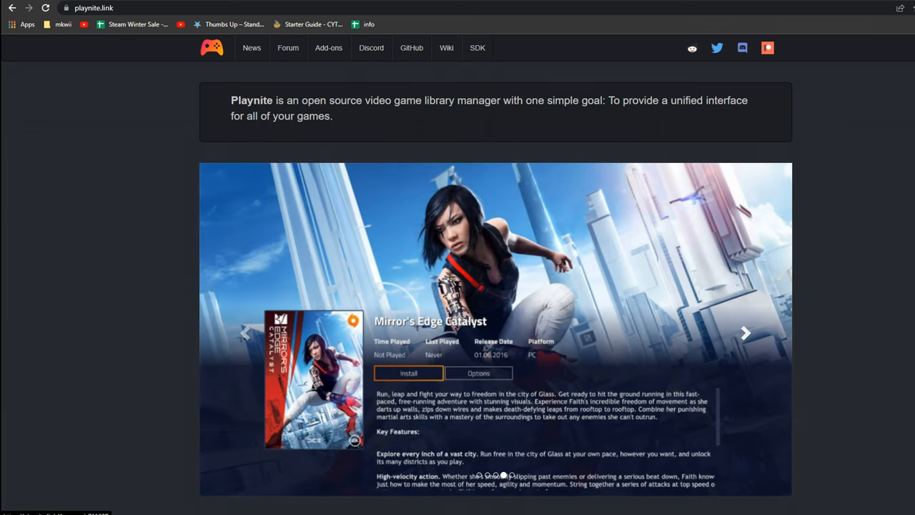
pyautogui.scroll(-3)
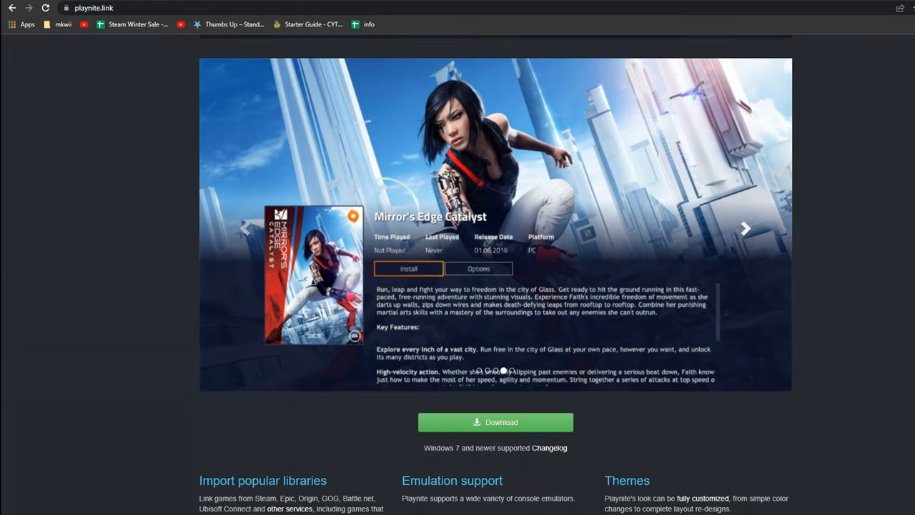
pyautogui.scroll(-3)
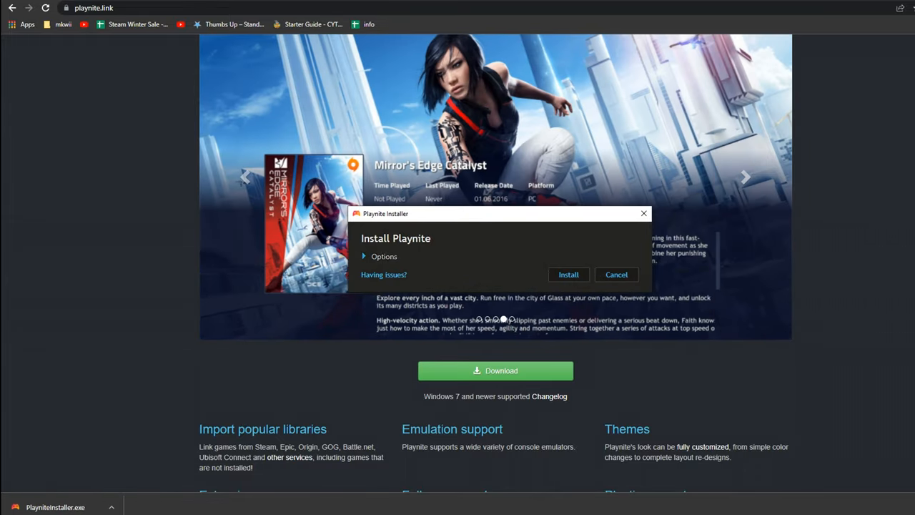
# Step: Check the default destination folder under Options and start the Playnite installation
pyautogui.click(383, 256)
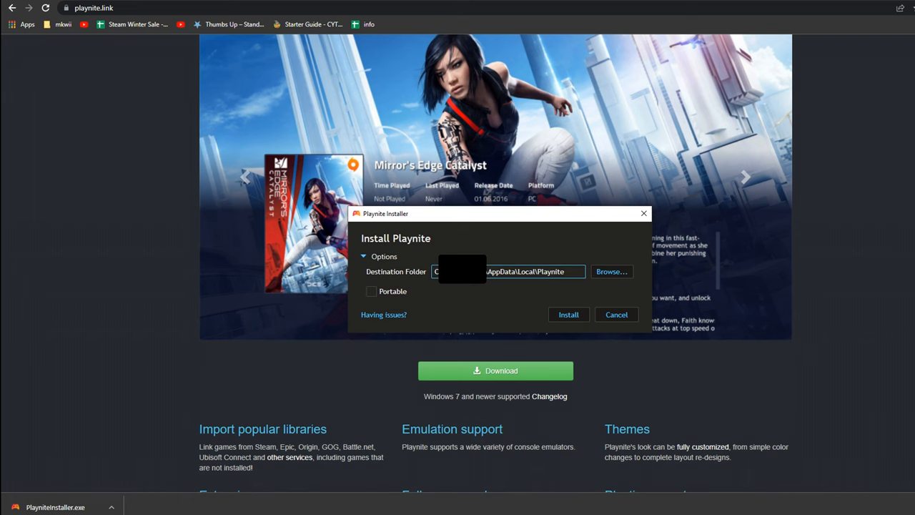
pyautogui.click(383, 256)
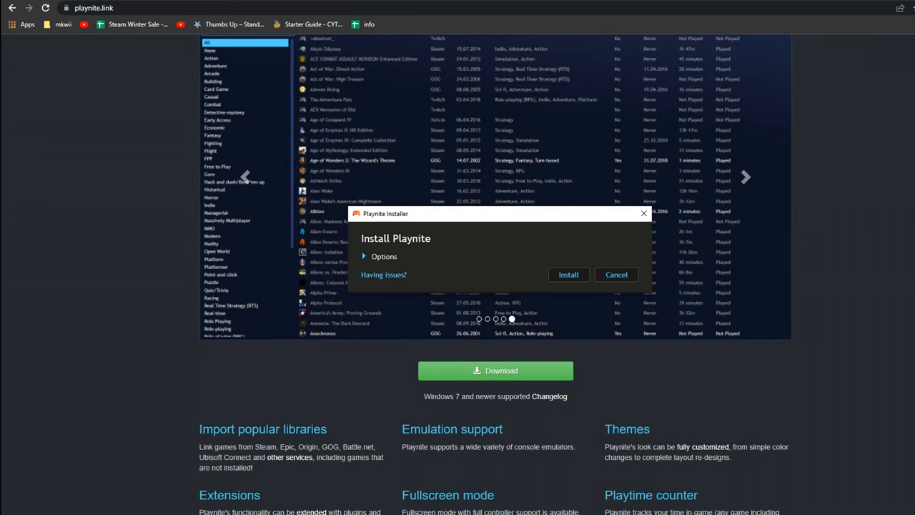
pyautogui.click(569, 274)
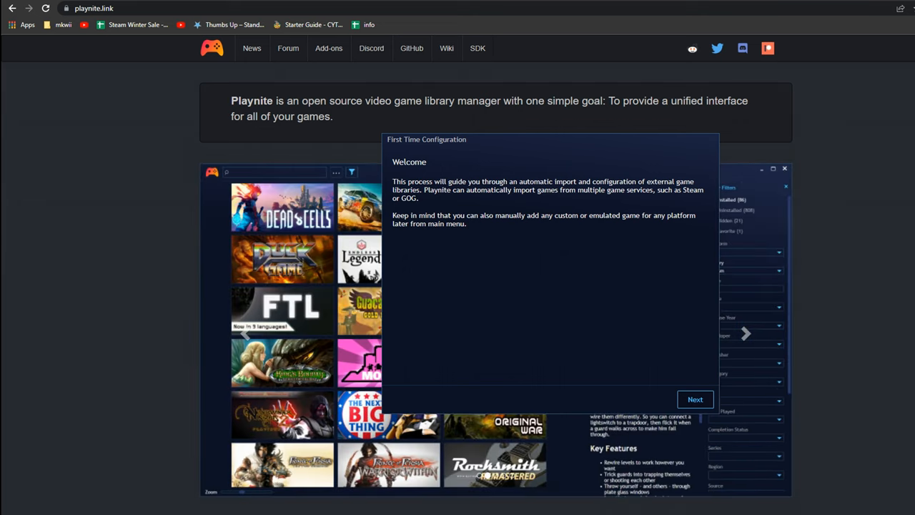
# Step: Proceed through setup with the Steam integration ticked, reviewing the Additional Accounts settings
pyautogui.click(695, 399)
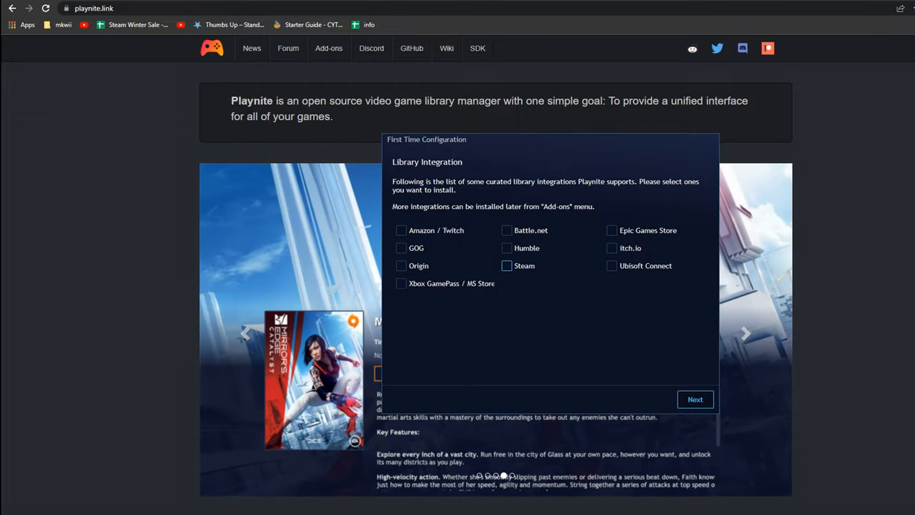
pyautogui.click(695, 399)
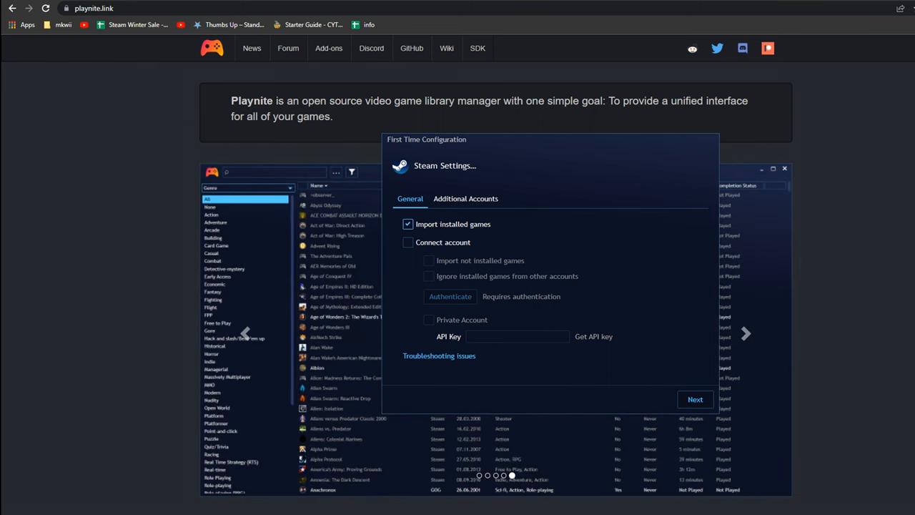
pyautogui.click(466, 198)
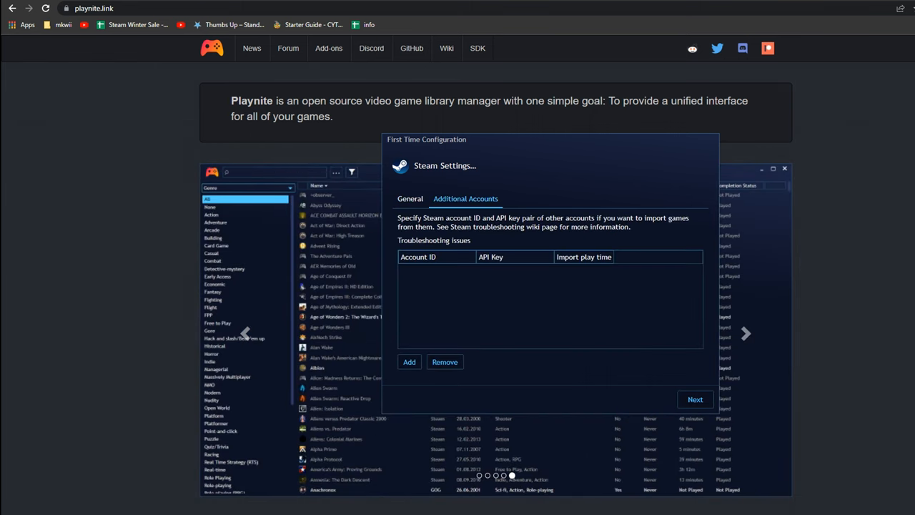
# Step: Advance the remaining setup pages and finish the first-time configuration
pyautogui.click(694, 398)
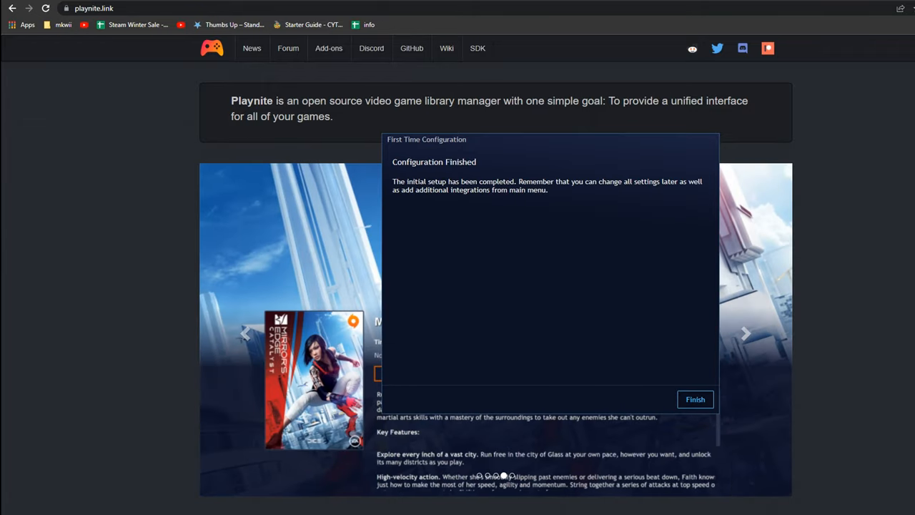
pyautogui.click(694, 399)
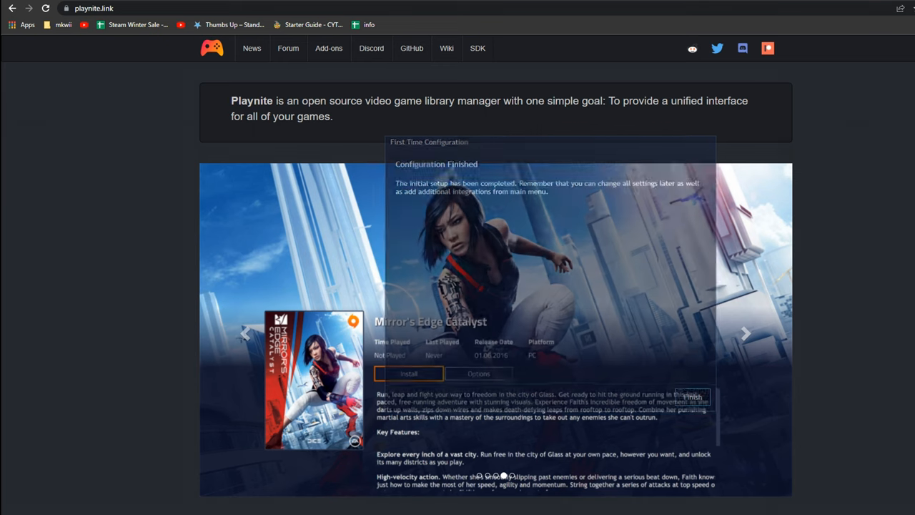
pyautogui.click(691, 398)
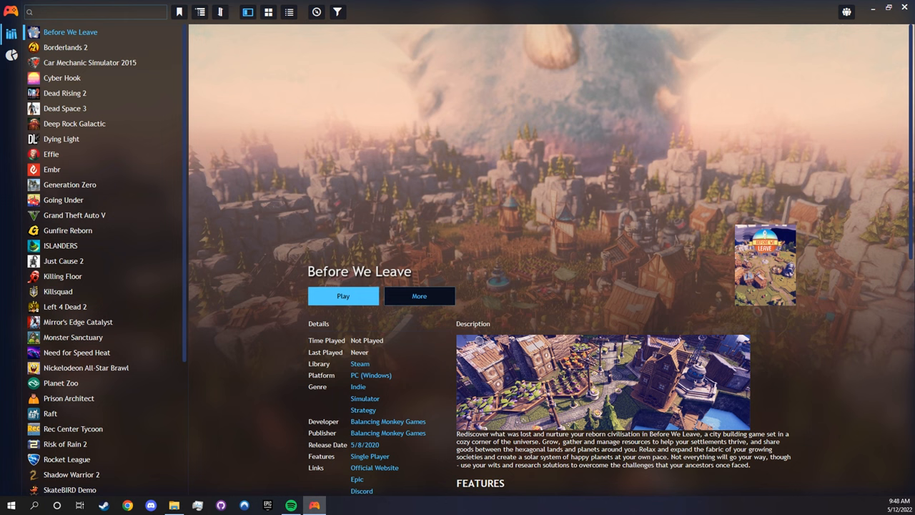
# Step: Browse the imported game list and show Deep Rock Galactic's details
pyautogui.scroll(-3)
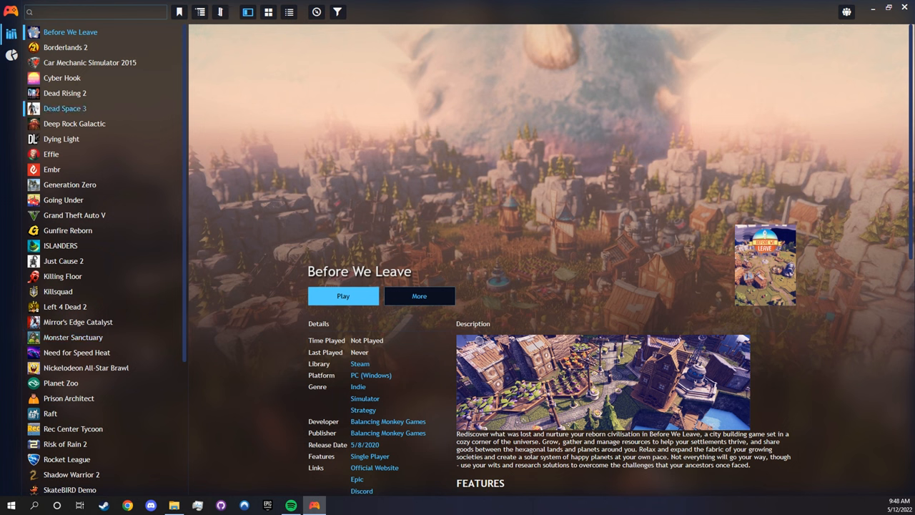
pyautogui.scroll(-3)
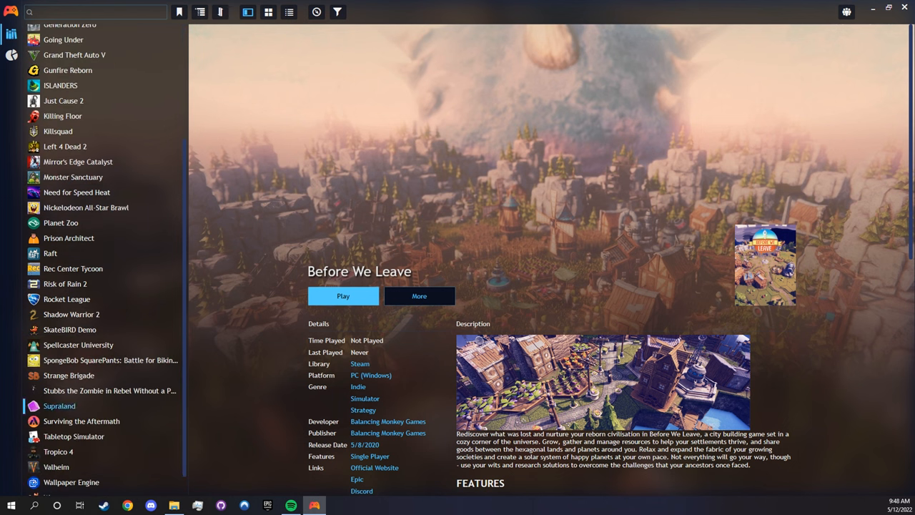
pyautogui.click(69, 237)
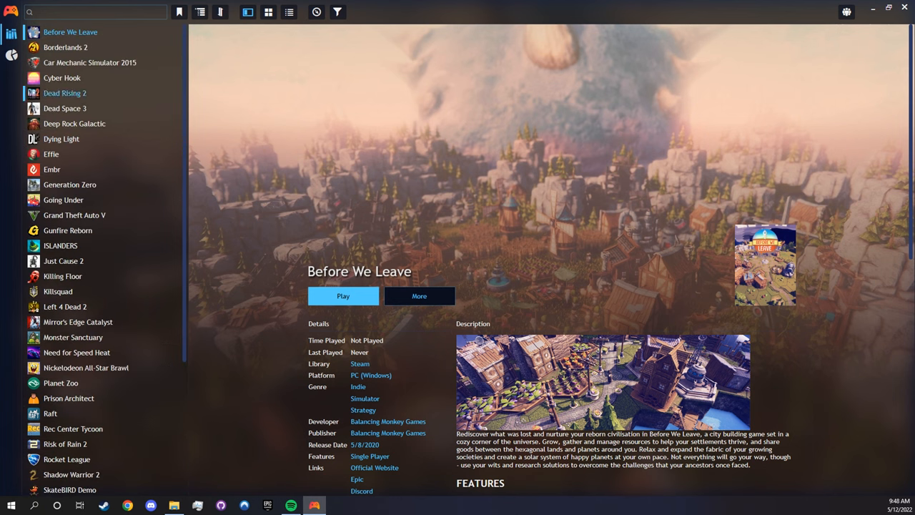
pyautogui.click(74, 123)
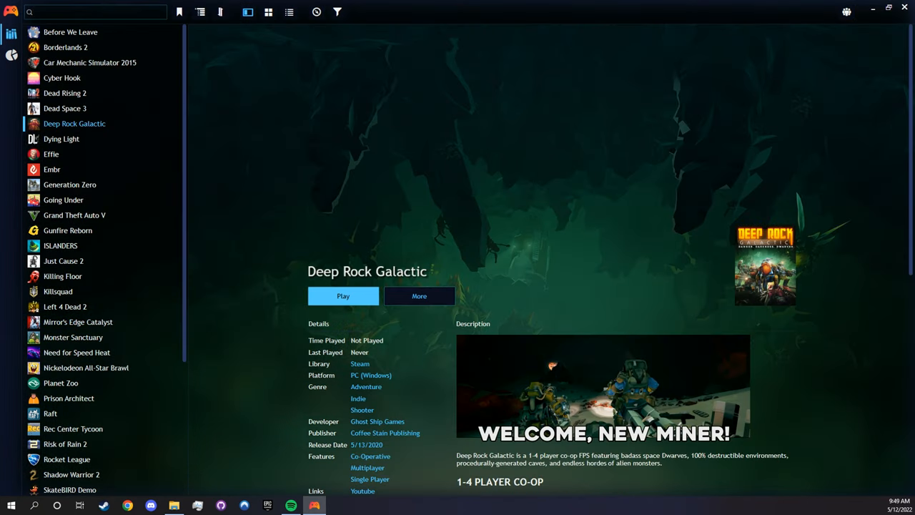
# Step: Show Dead Rising 2's details, then select Borderlands 2 in the grouped list
pyautogui.scroll(-3)
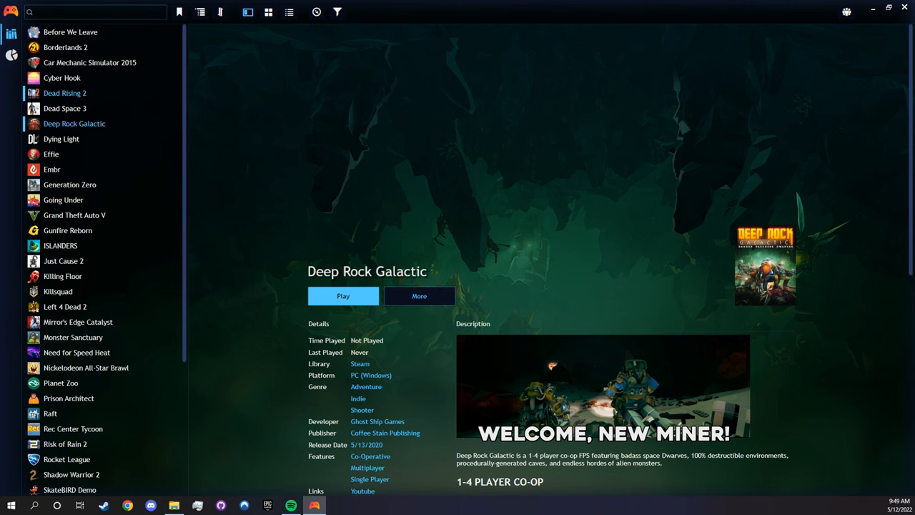
pyautogui.click(65, 92)
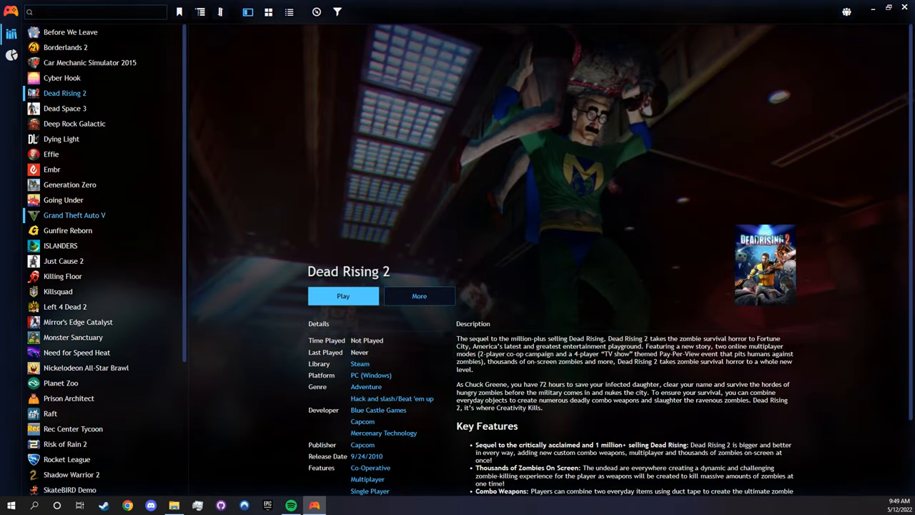
pyautogui.click(74, 214)
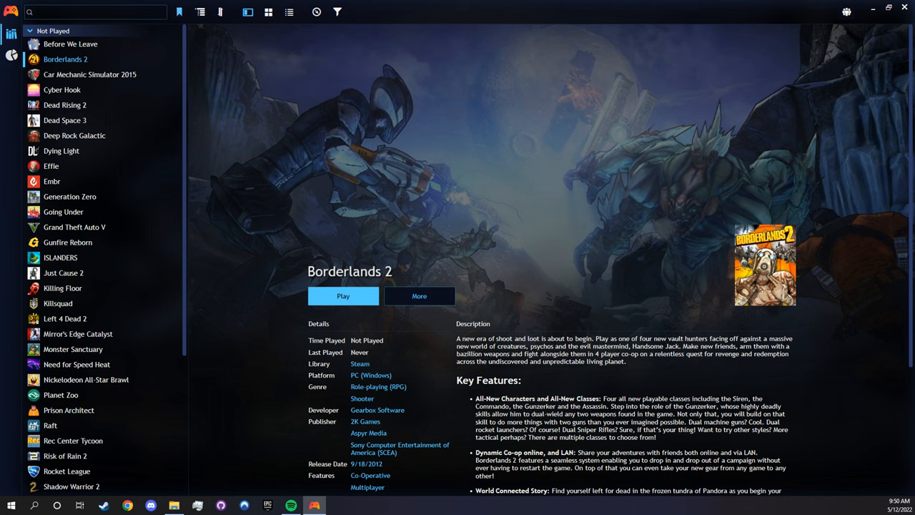
# Step: Review the quick filter and grouping options for the library
pyautogui.scroll(-3)
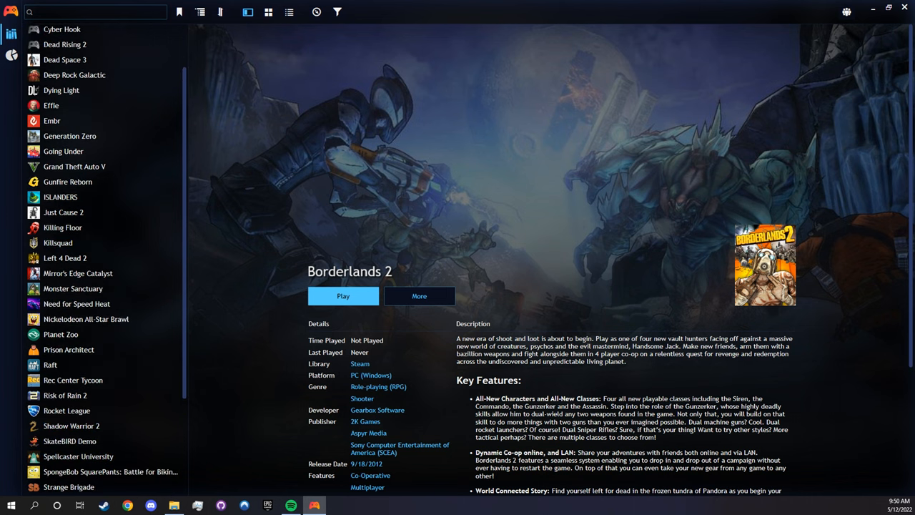
pyautogui.click(180, 11)
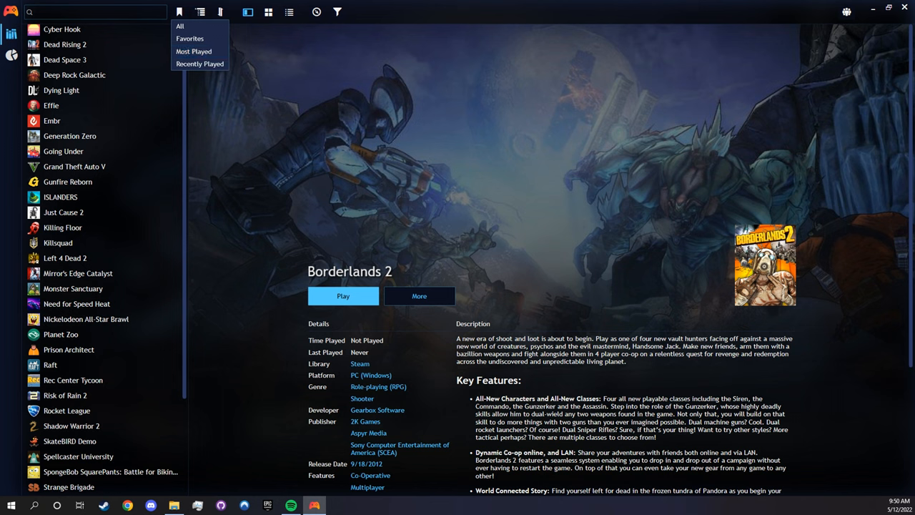
pyautogui.click(200, 11)
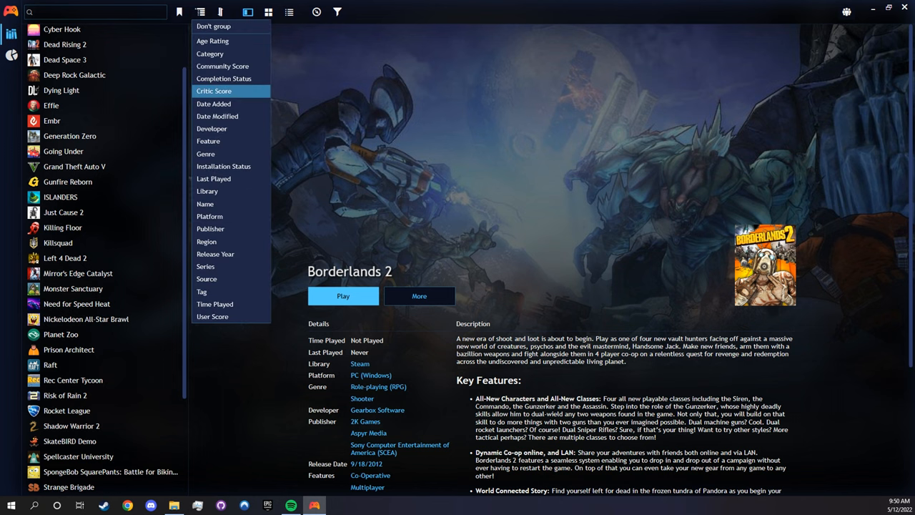
pyautogui.moveTo(230, 177)
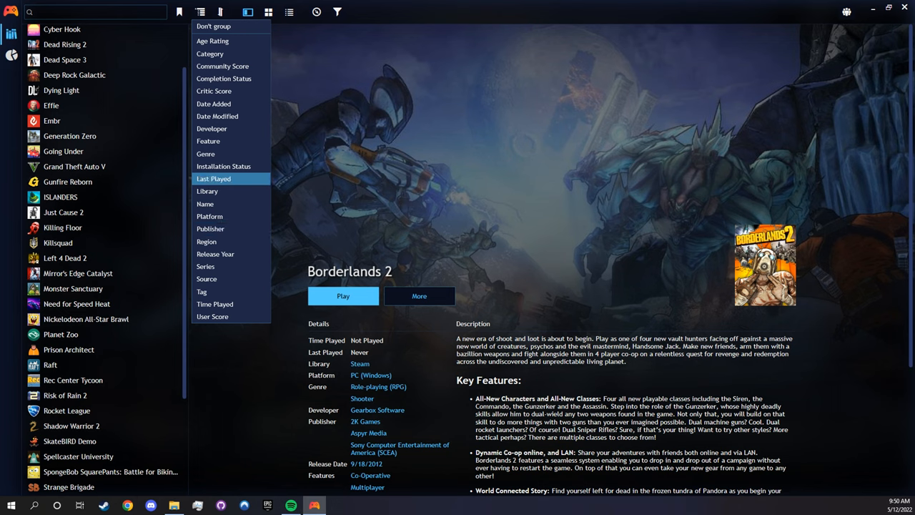
pyautogui.moveTo(212, 129)
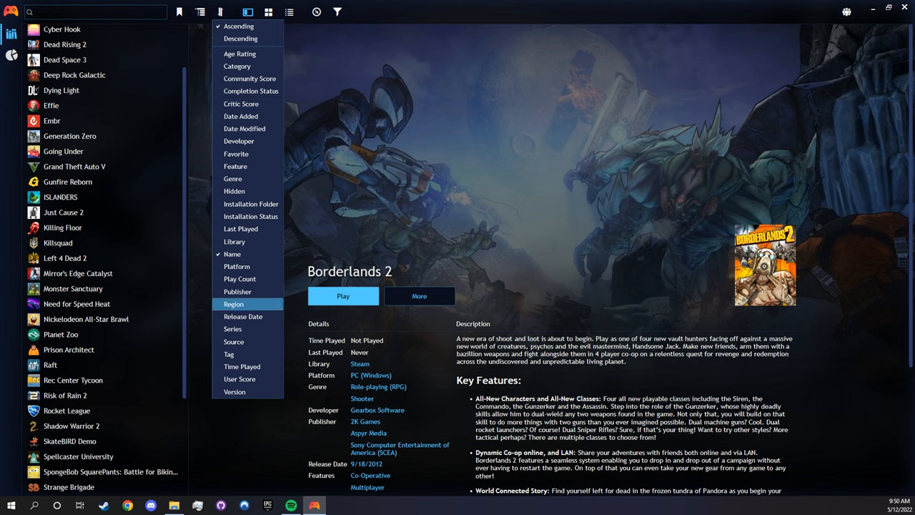
# Step: Review the sorting options and keep Borderlands 2 selected in the Not Played group
pyautogui.click(234, 303)
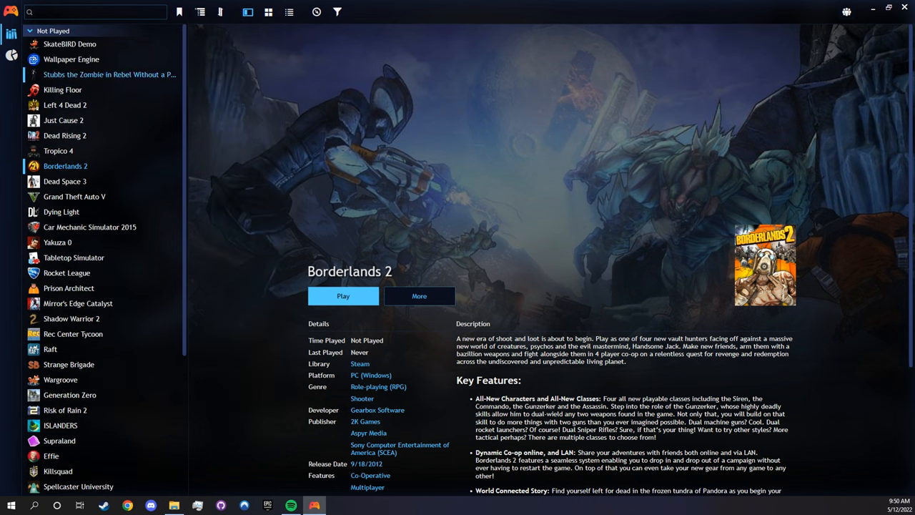
pyautogui.scroll(-3)
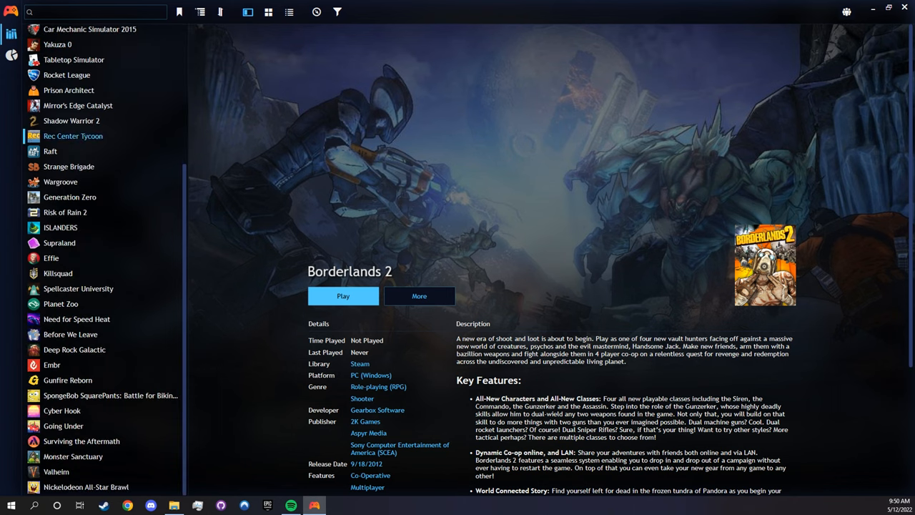
pyautogui.click(63, 410)
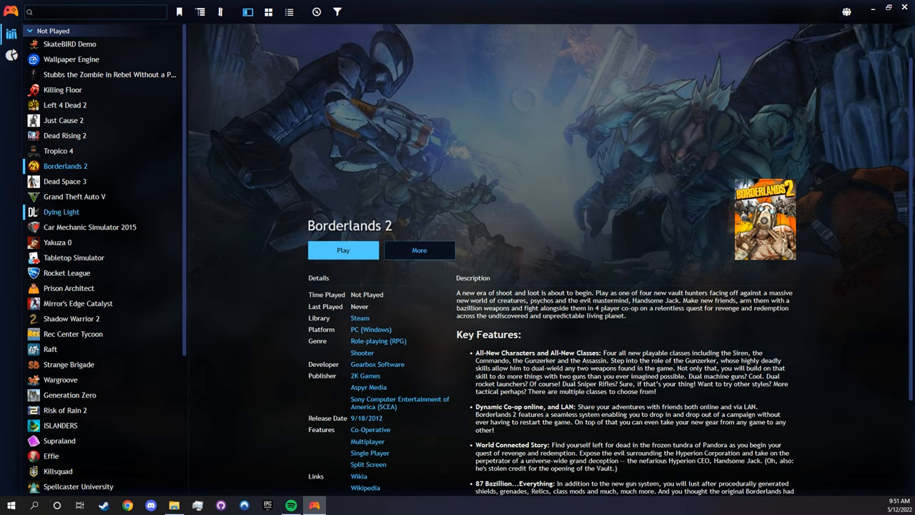
# Step: Show Dying Light's details, then Rocket League's
pyautogui.click(60, 212)
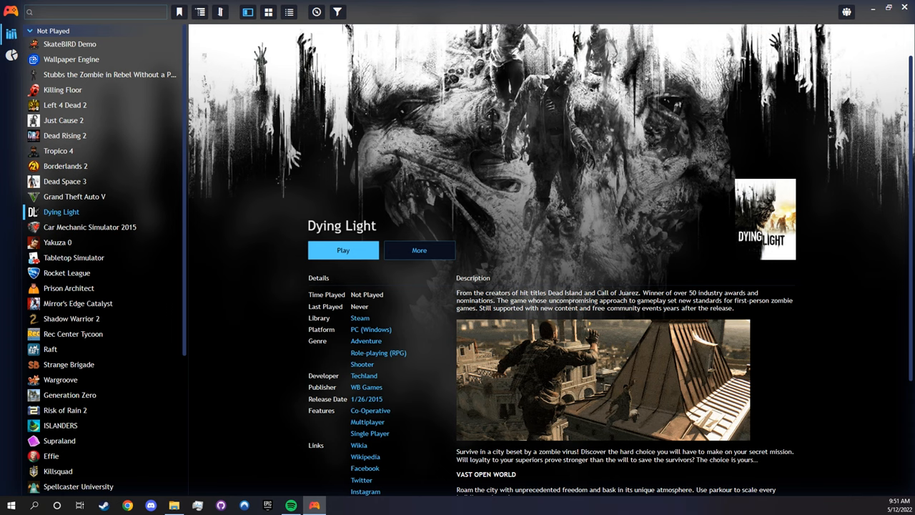
pyautogui.click(65, 271)
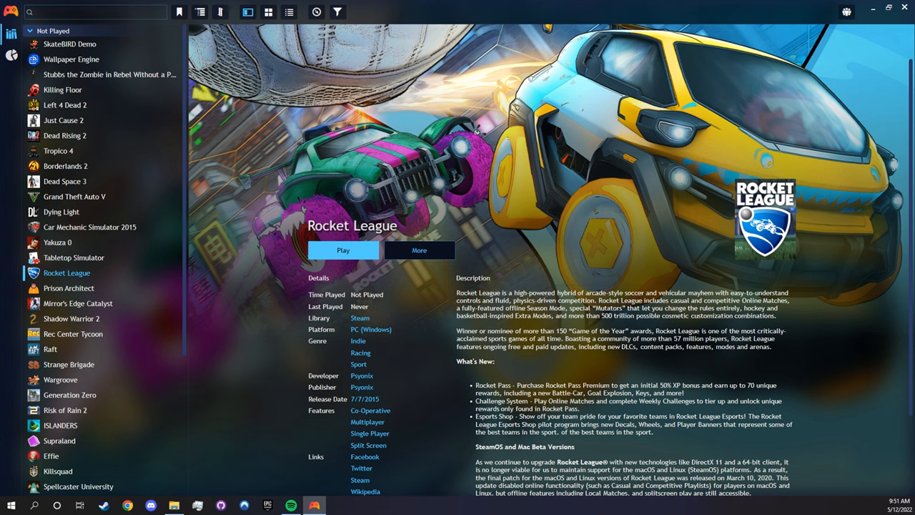
pyautogui.scroll(-3)
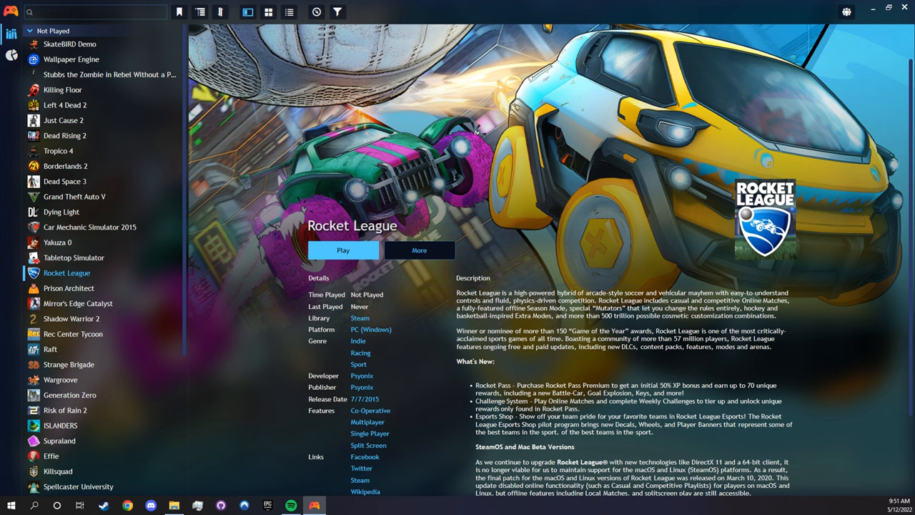
pyautogui.moveTo(268, 12)
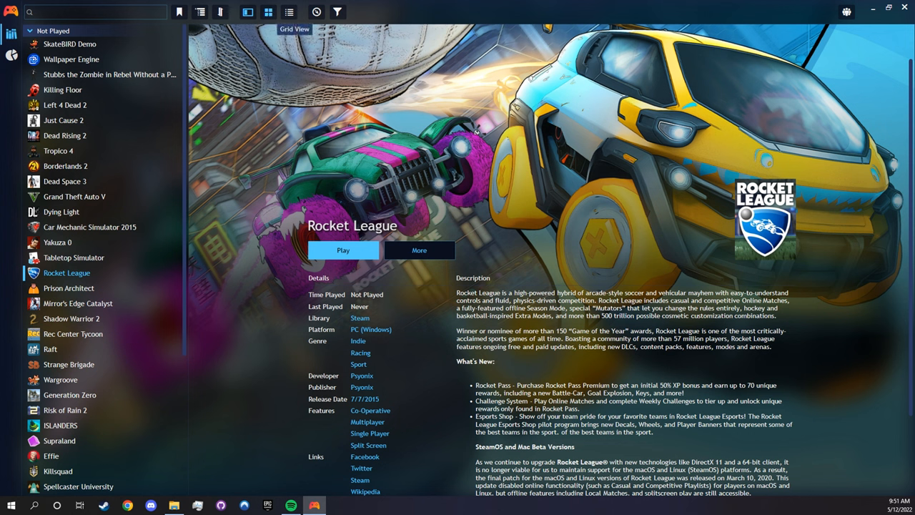
pyautogui.moveTo(269, 11)
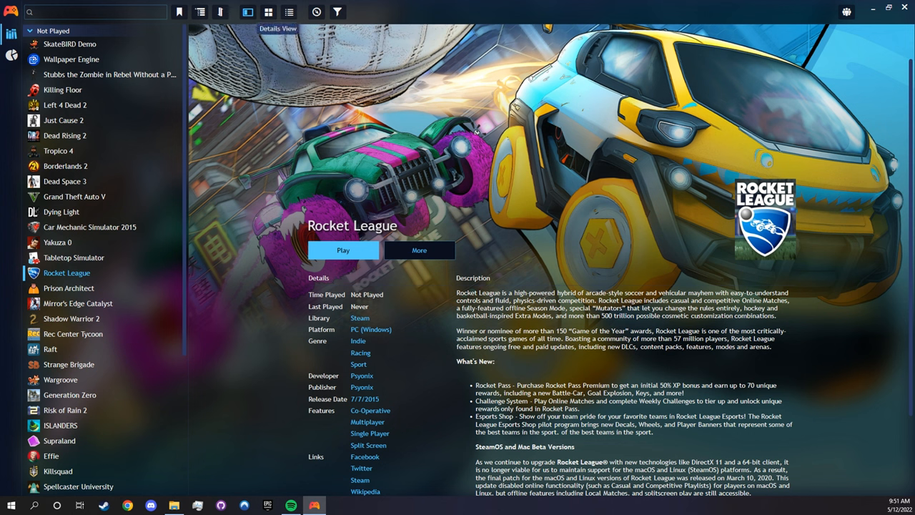
# Step: View the library as a table and as a cover grid, then bring up the main menu
pyautogui.click(289, 12)
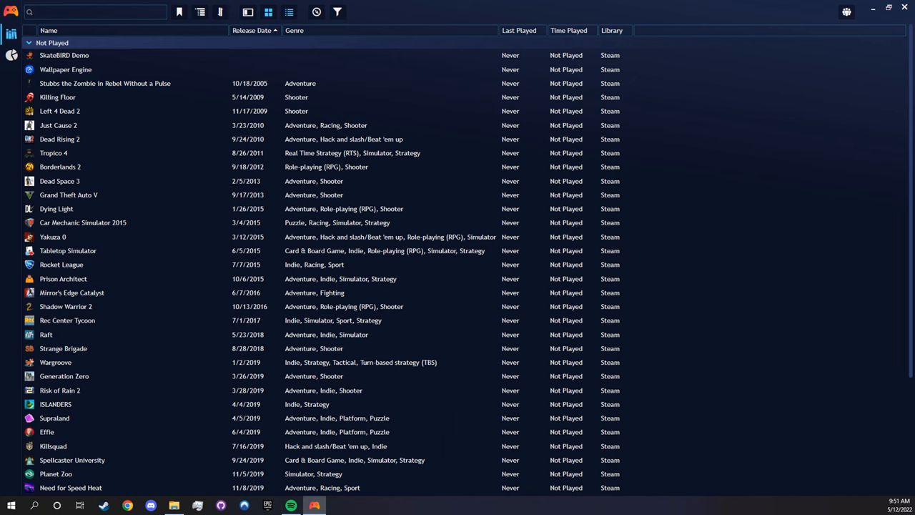
pyautogui.click(268, 11)
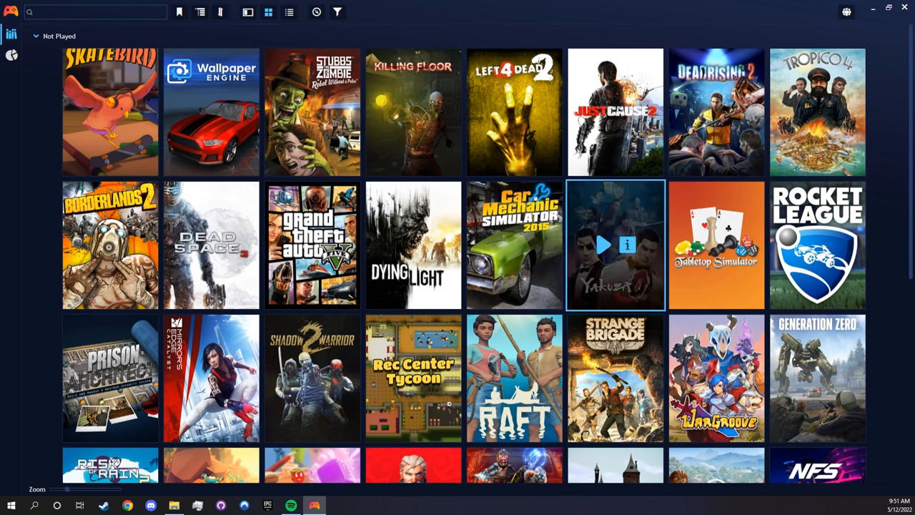
pyautogui.moveTo(817, 244)
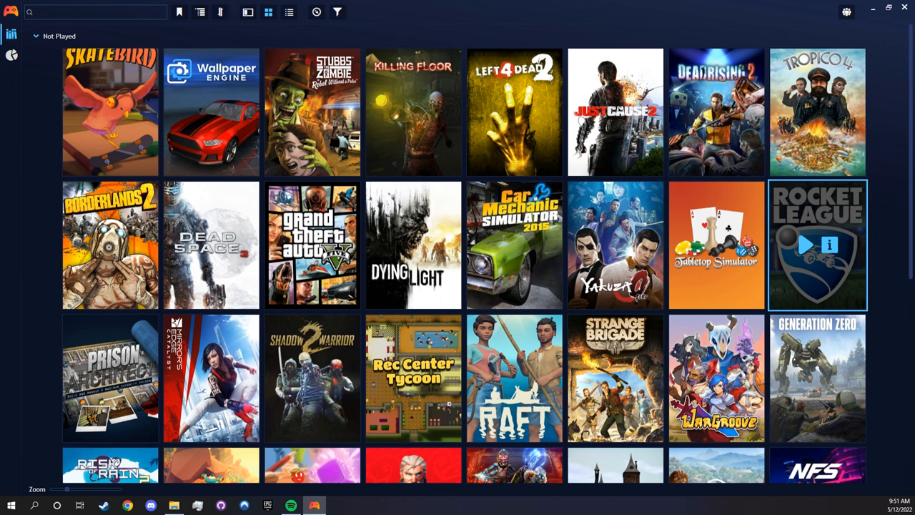
pyautogui.scroll(-3)
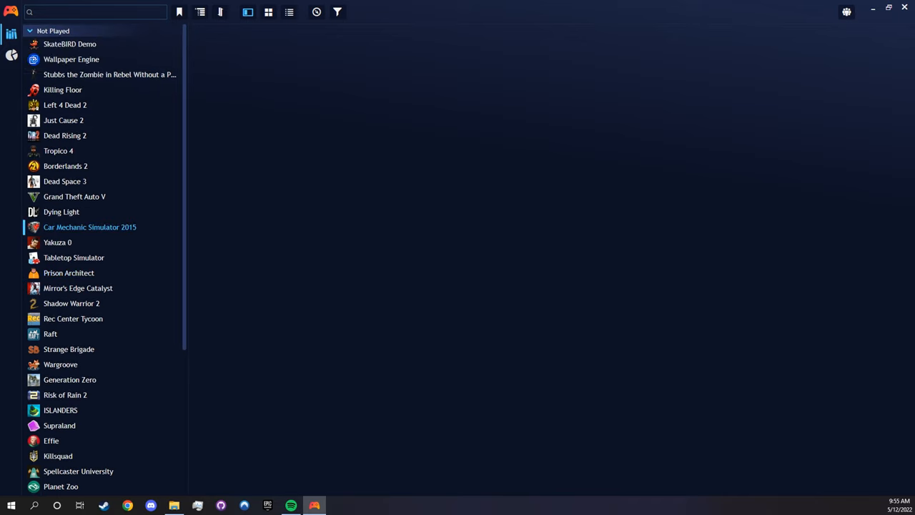
pyautogui.scroll(-3)
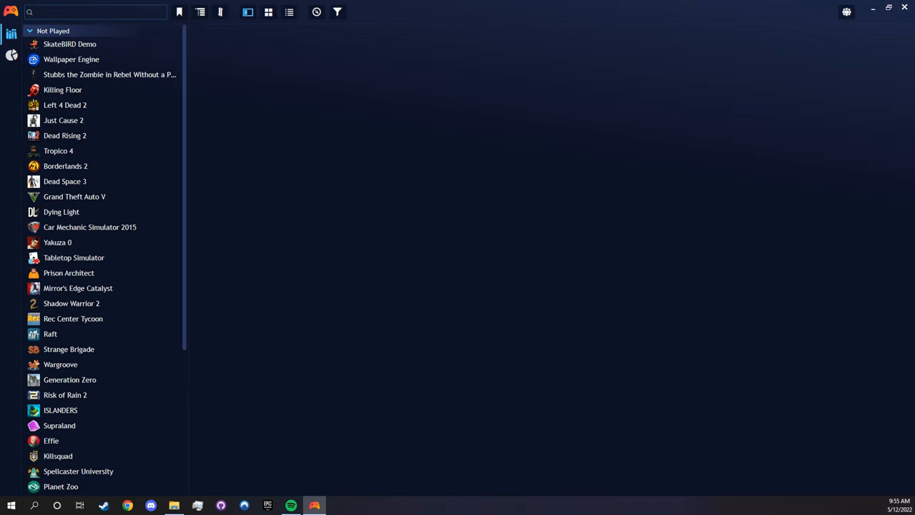
pyautogui.click(10, 11)
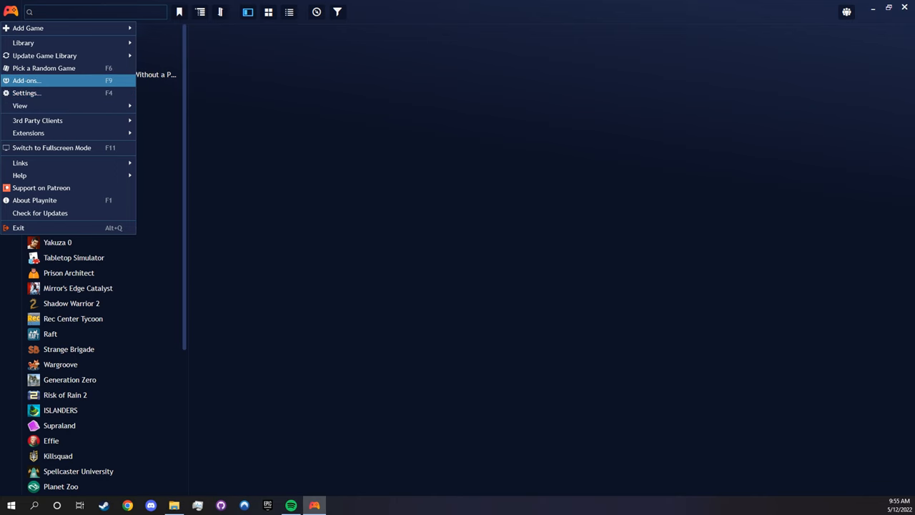
# Step: In Add-ons, review installed themes and libraries, then browse available library integrations, accepting the warning
pyautogui.click(26, 80)
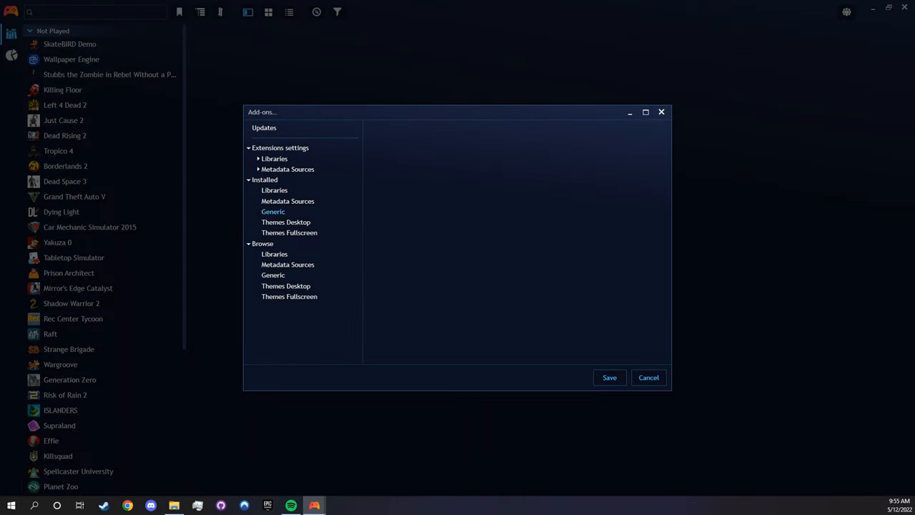
pyautogui.click(286, 221)
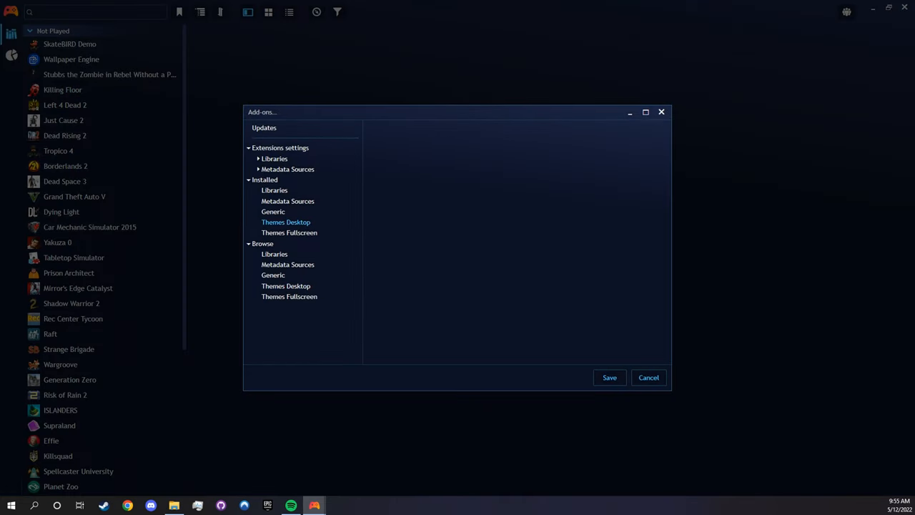
pyautogui.click(274, 189)
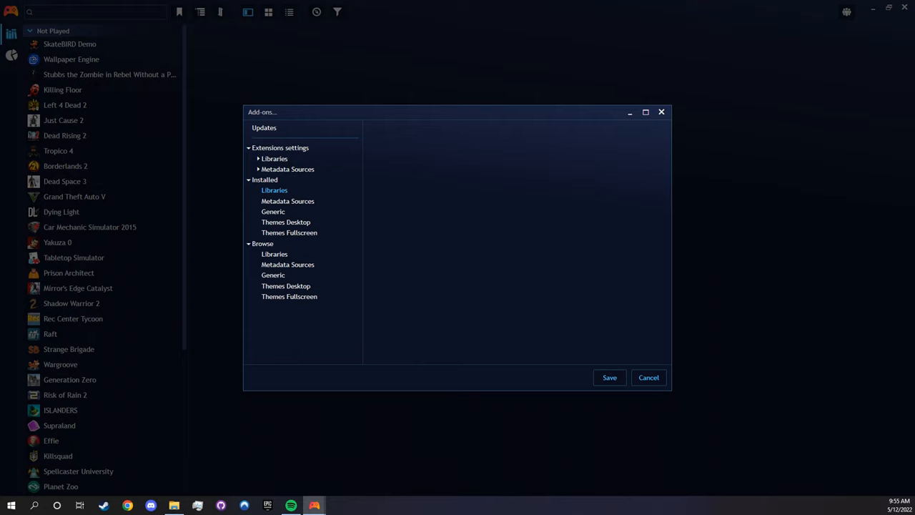
pyautogui.click(275, 255)
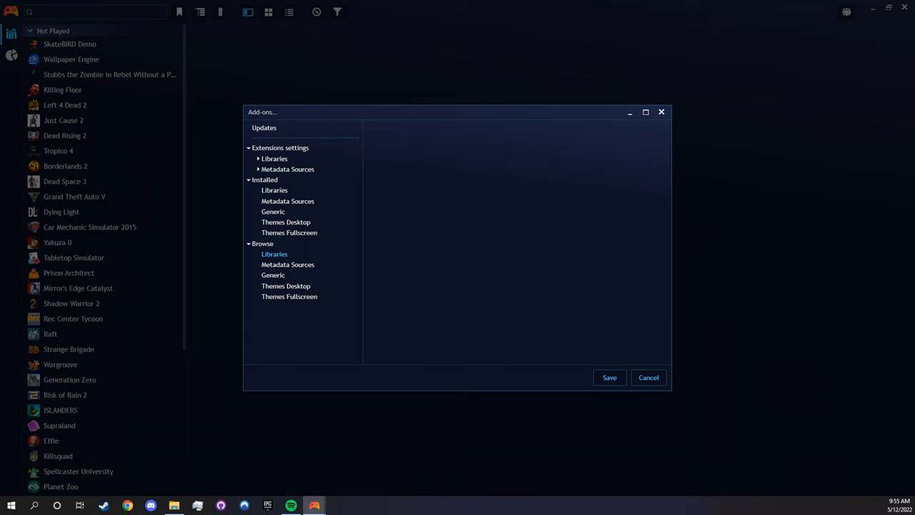
pyautogui.click(274, 255)
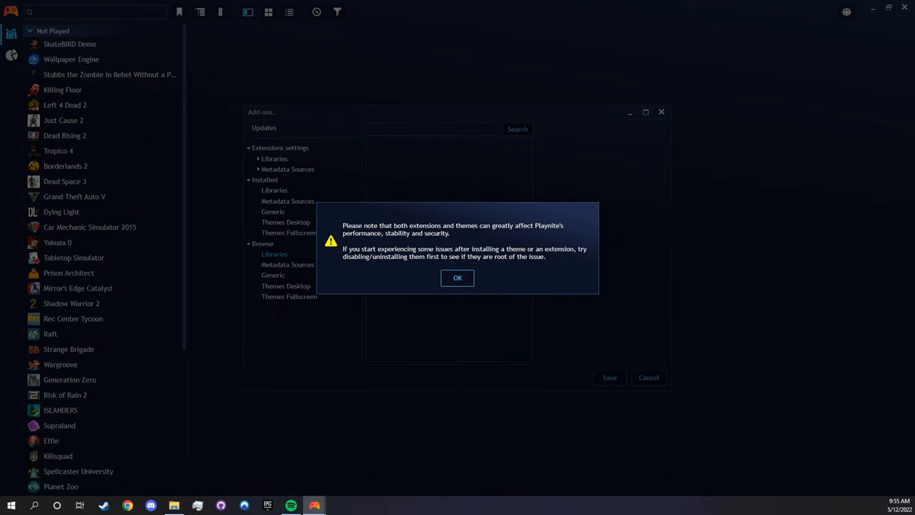
pyautogui.click(458, 278)
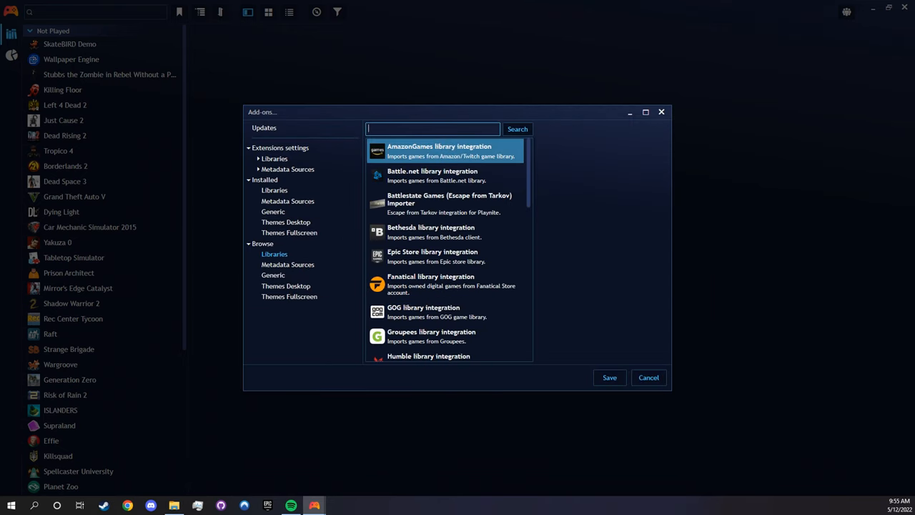
# Step: Scroll the available integrations list from AmazonGames through Humble
pyautogui.scroll(-3)
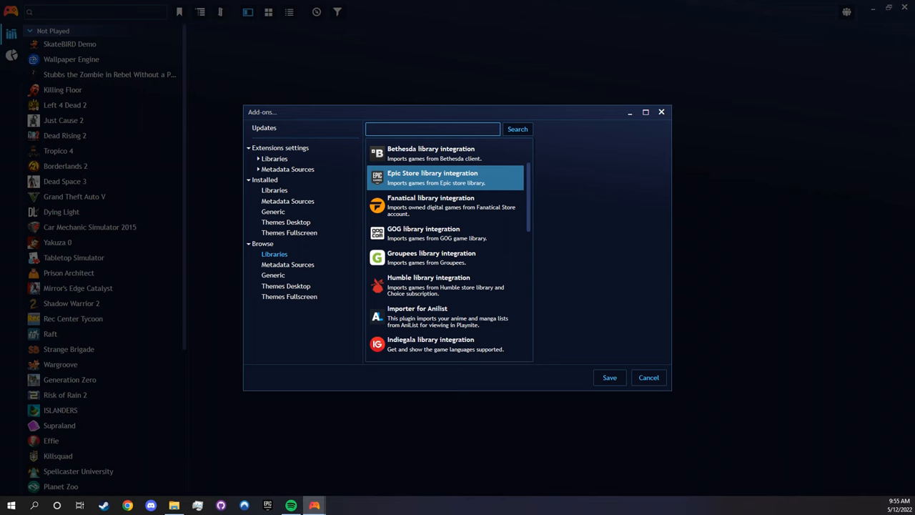
pyautogui.scroll(-3)
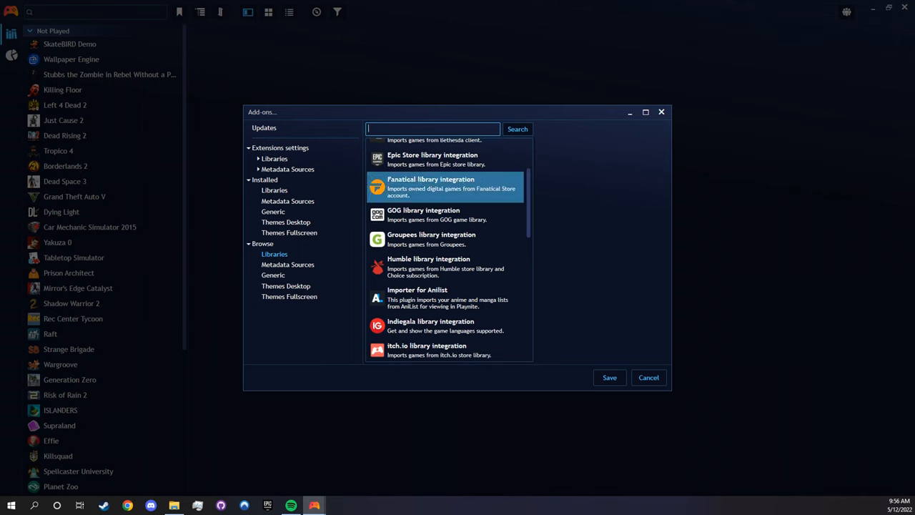
pyautogui.scroll(-3)
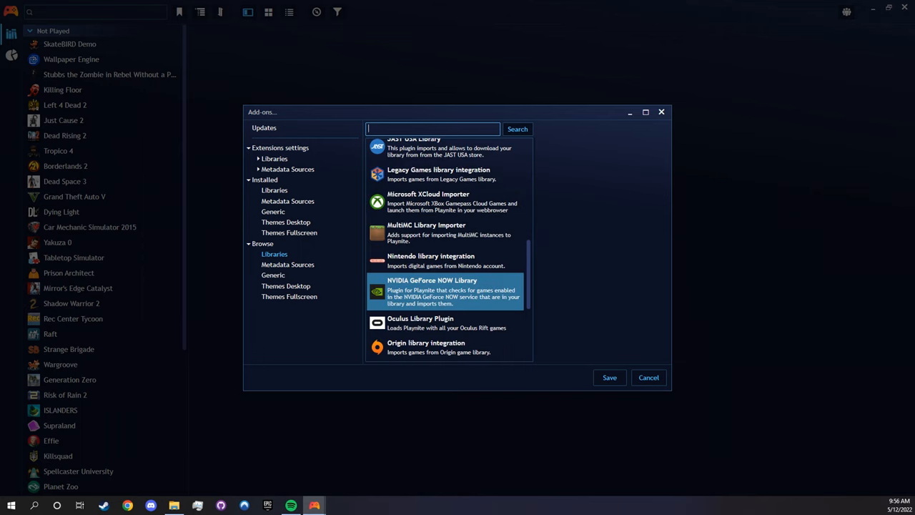
pyautogui.scroll(-3)
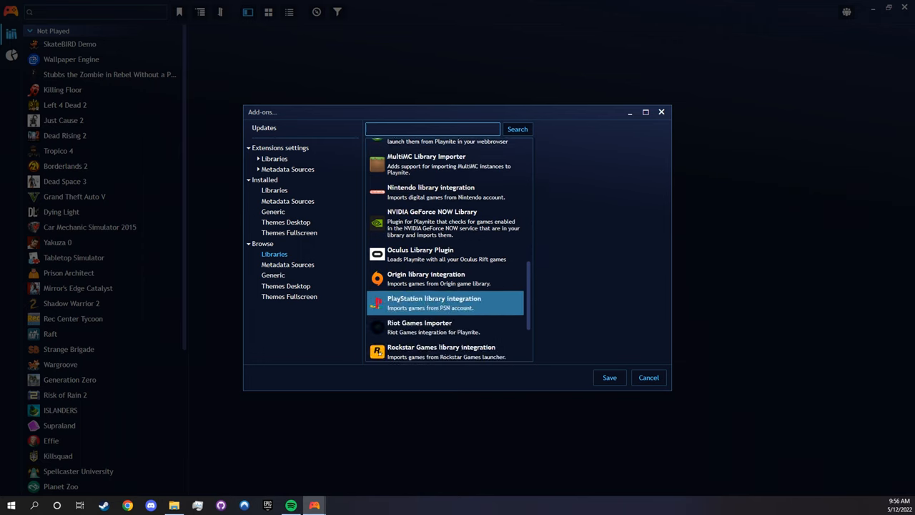
pyautogui.scroll(-3)
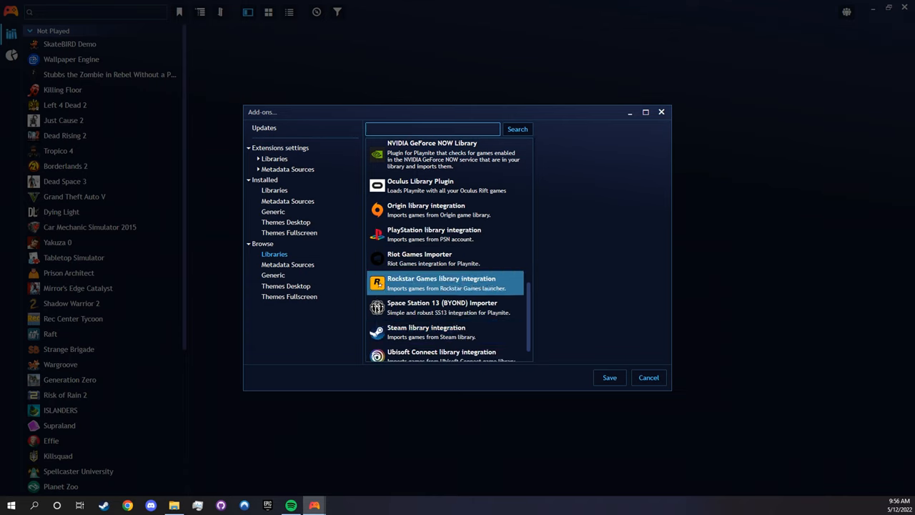
pyautogui.scroll(-3)
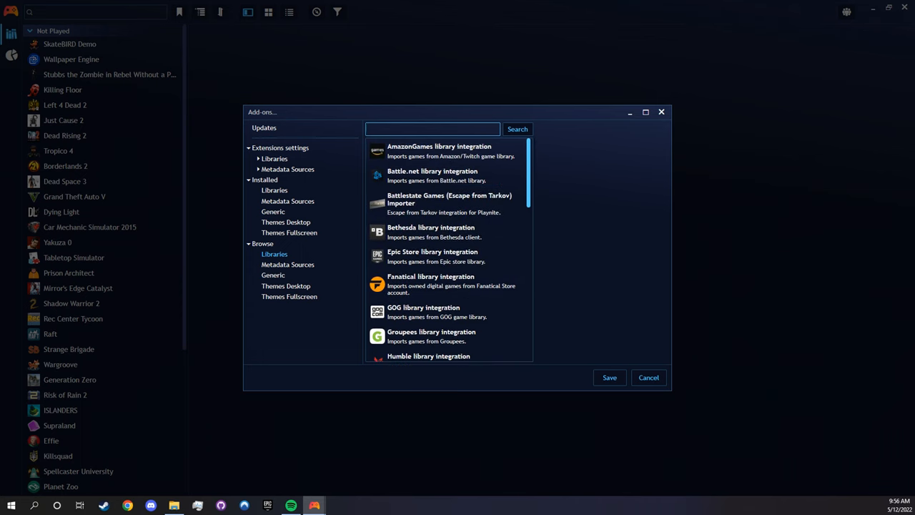
# Step: Install the Epic Store library integration, save the changes and restart Playnite
pyautogui.click(431, 256)
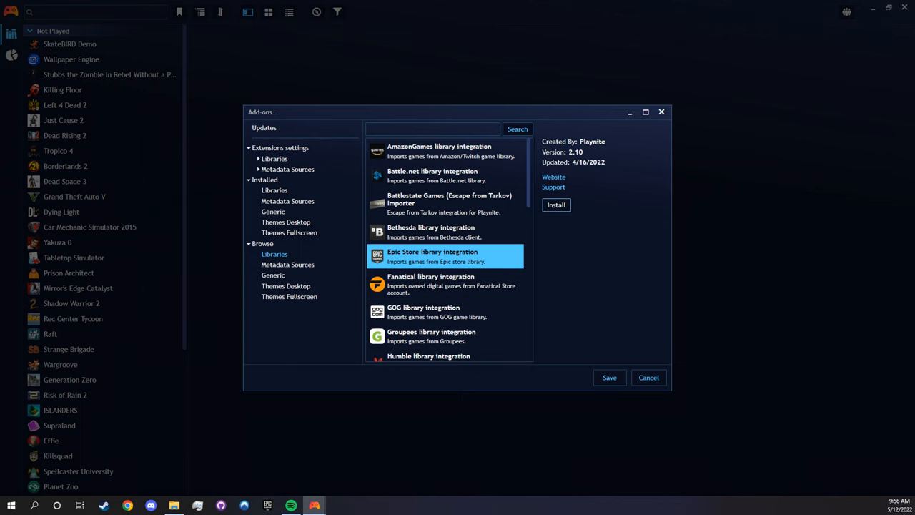
pyautogui.click(556, 204)
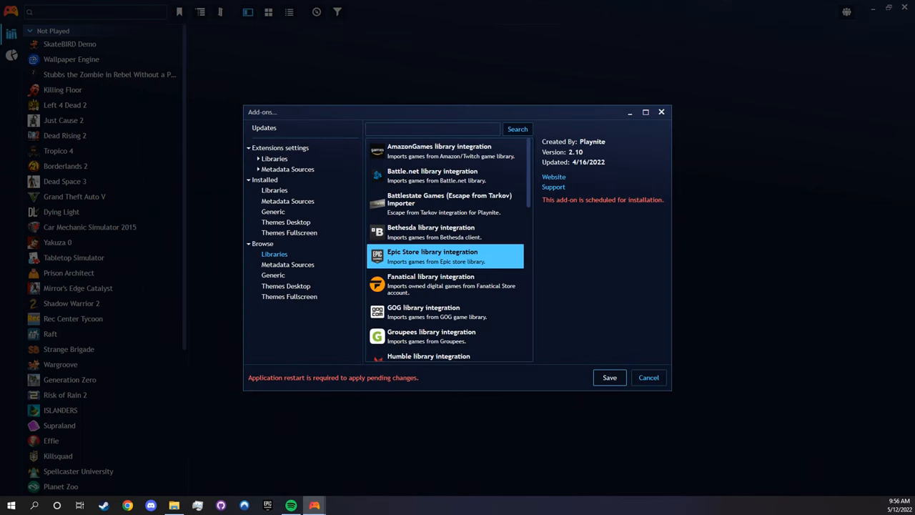
pyautogui.click(609, 377)
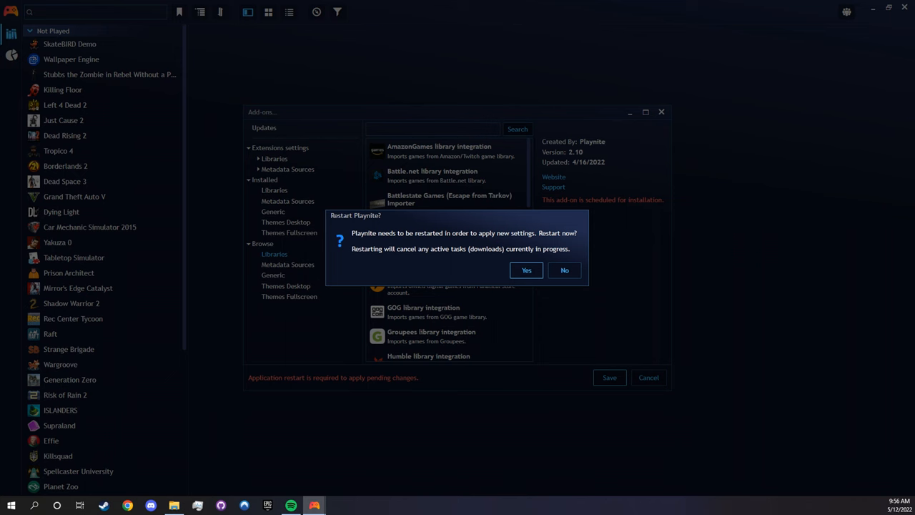
pyautogui.click(563, 269)
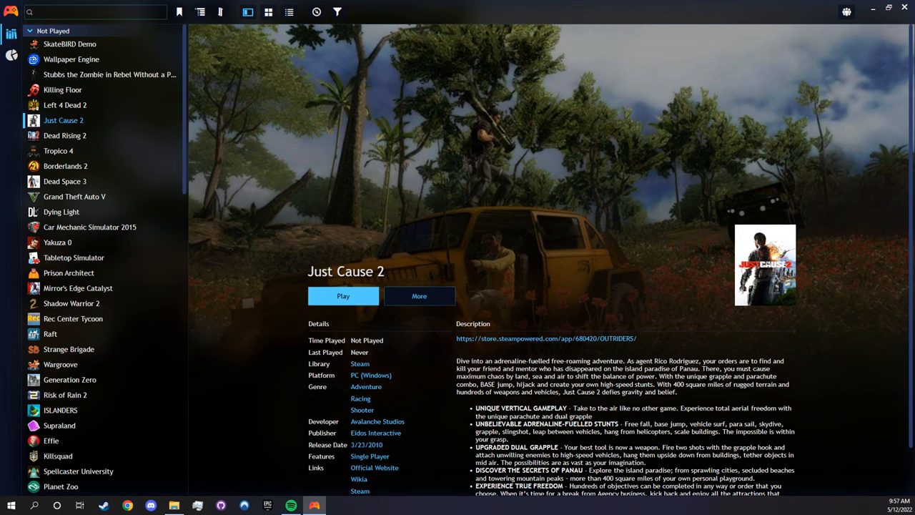
# Step: Update the Epic library from the main menu and select Just Cause 2
pyautogui.scroll(-3)
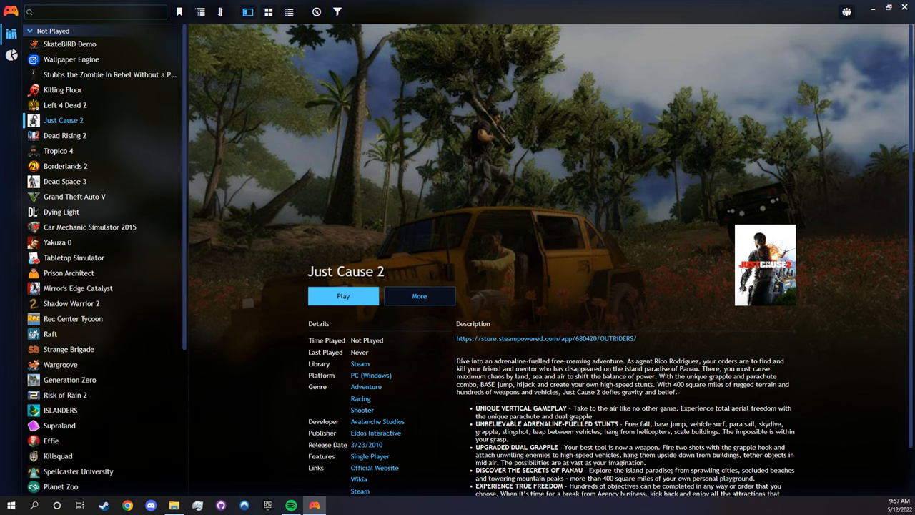
pyautogui.click(7, 11)
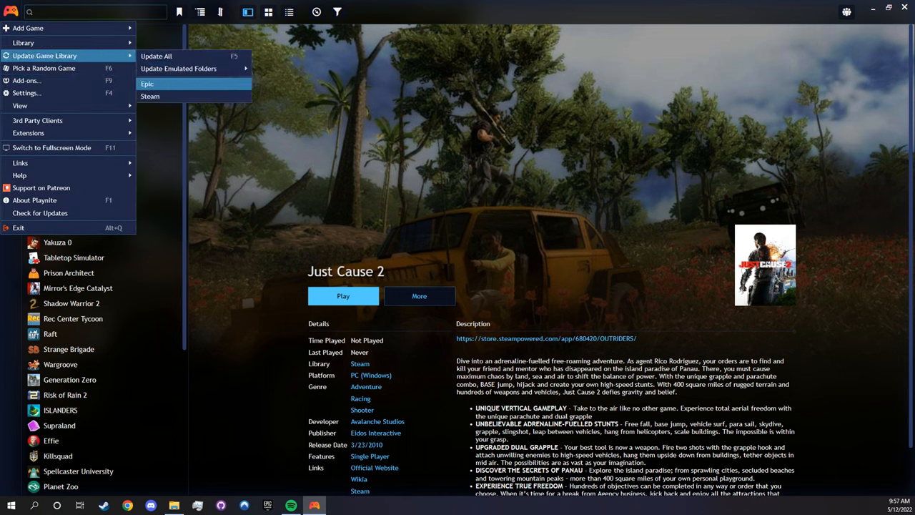
pyautogui.click(147, 83)
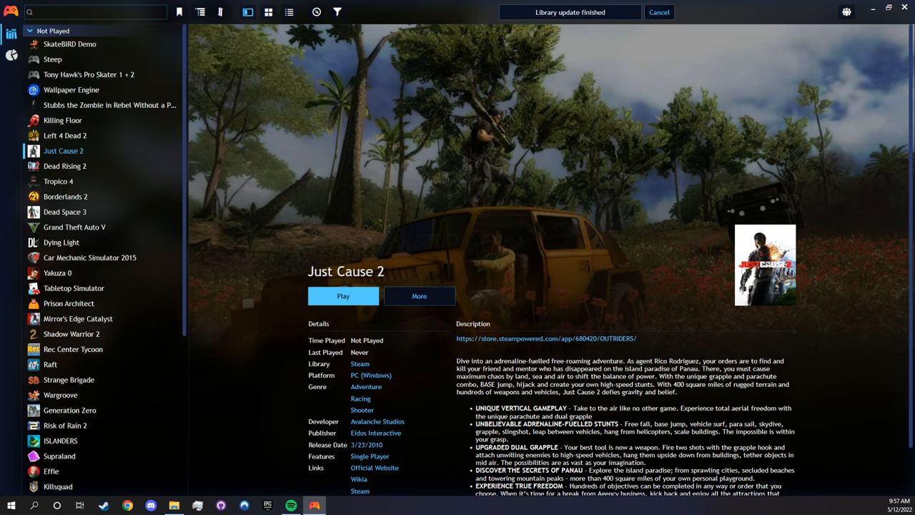
pyautogui.click(72, 88)
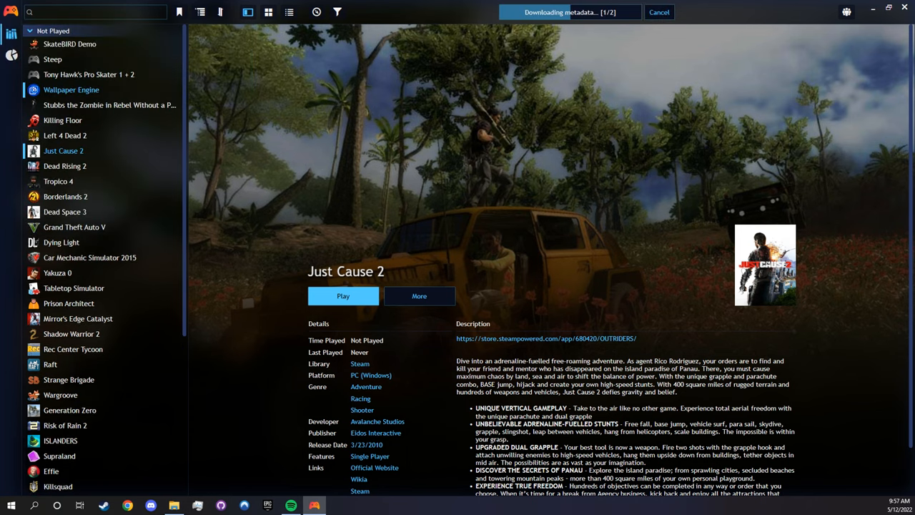
pyautogui.rightClick(72, 89)
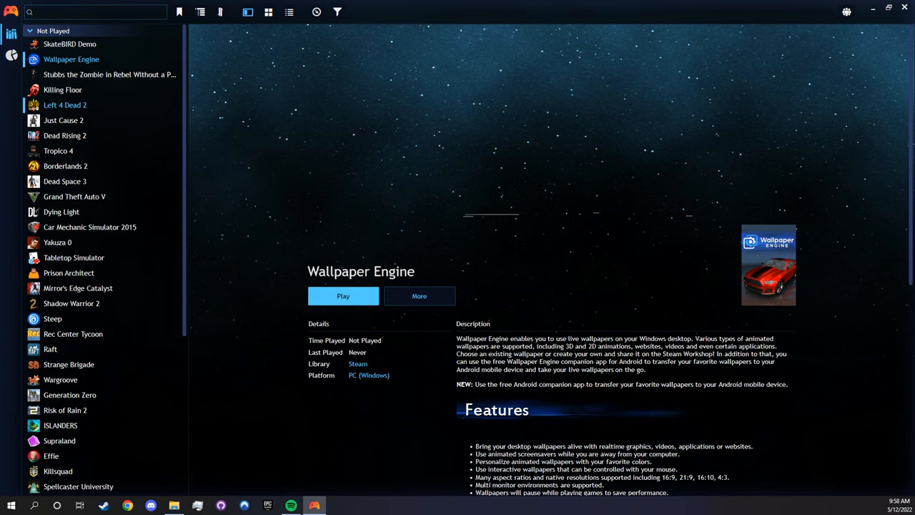
# Step: Switch the library to the cover grid layout
pyautogui.scroll(-3)
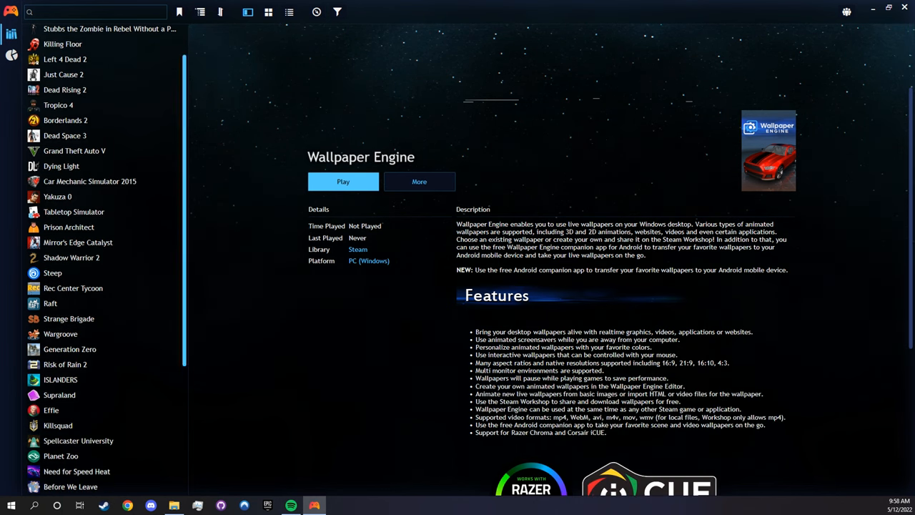
pyautogui.click(269, 11)
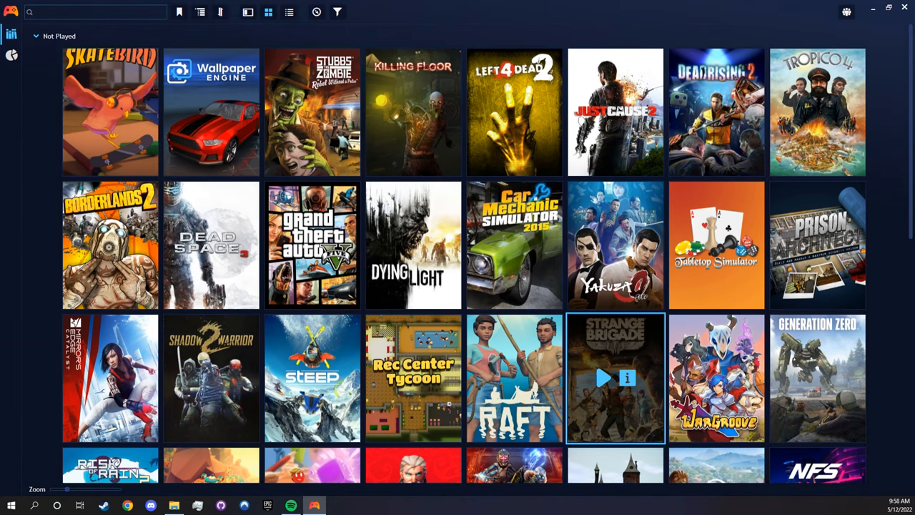
# Step: Scroll the cover grid down to the 'Played' group and back, then bring up the main menu
pyautogui.scroll(-3)
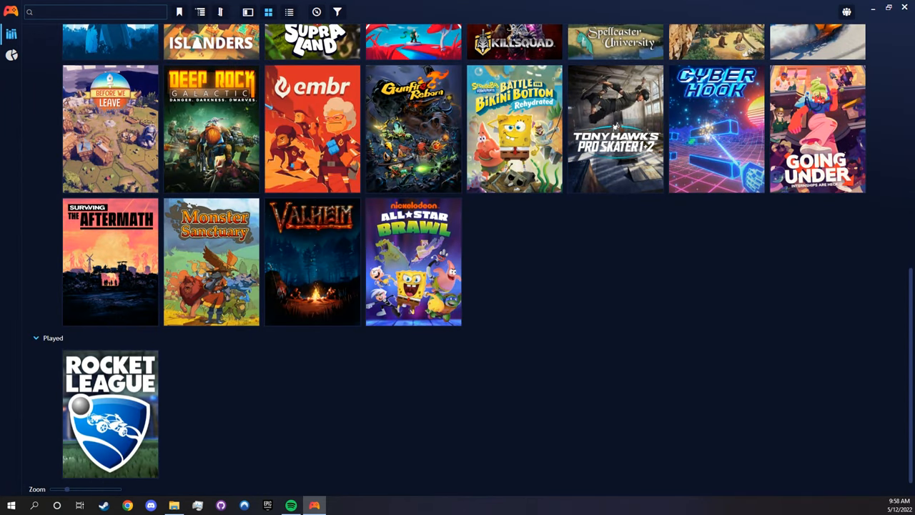
pyautogui.scroll(3)
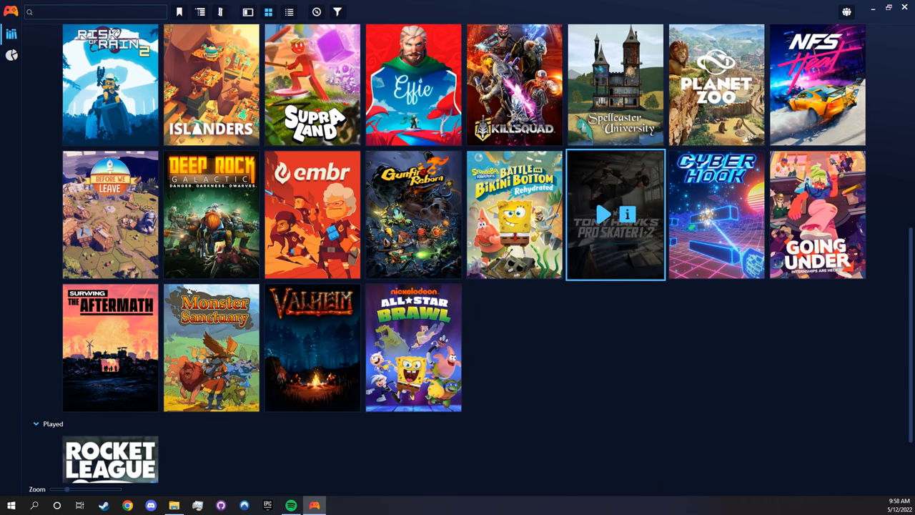
pyautogui.click(614, 215)
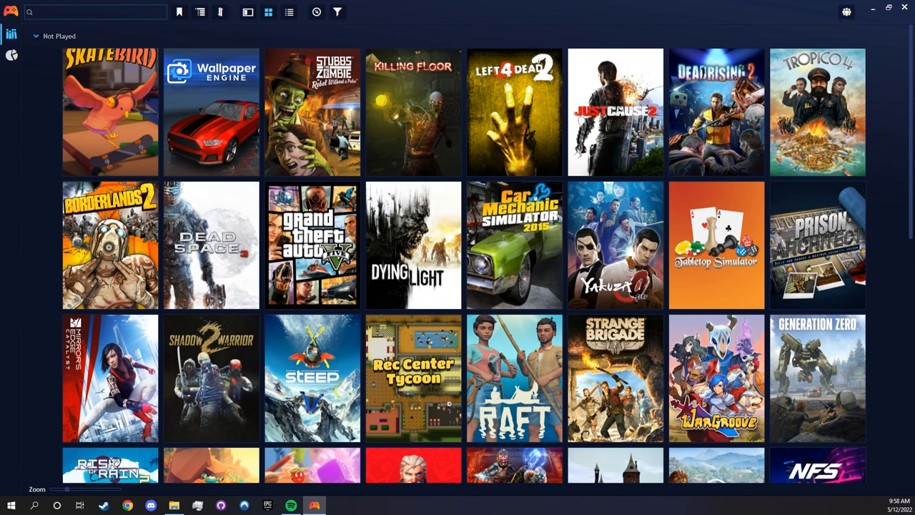
pyautogui.scroll(-3)
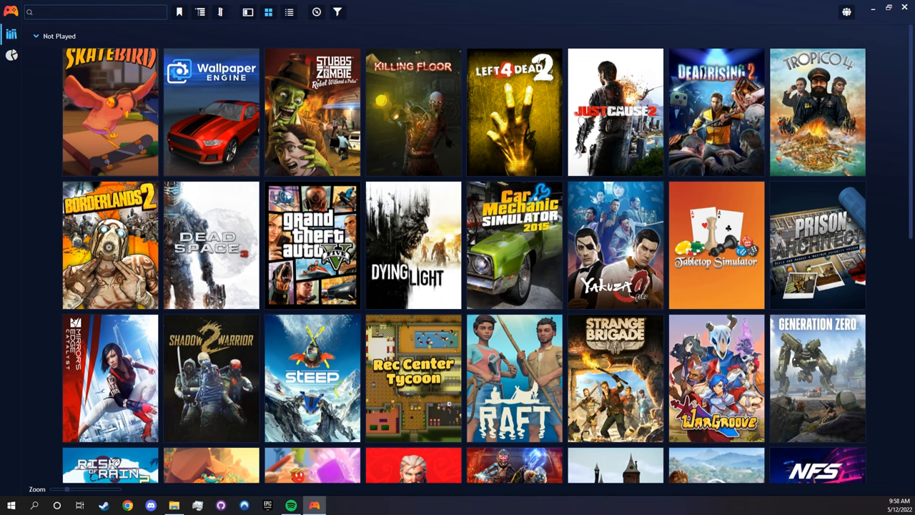
pyautogui.click(12, 11)
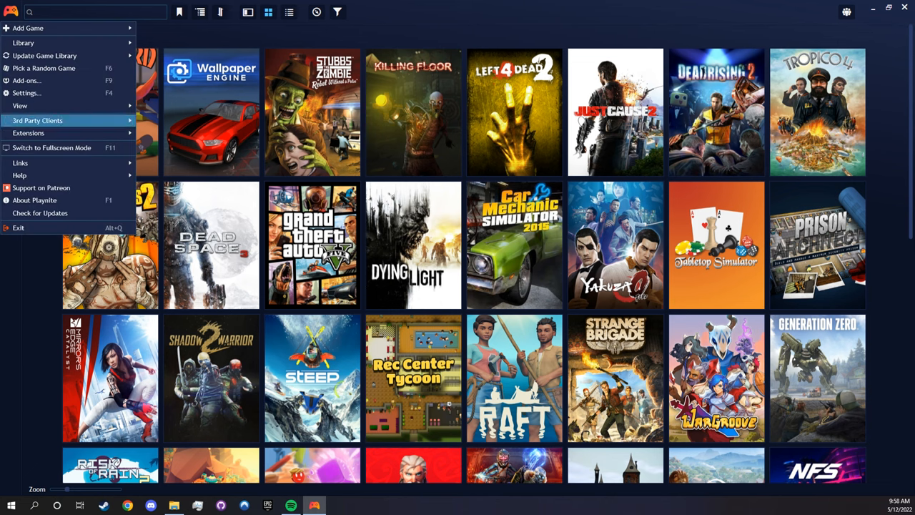
# Step: Browse the desktop themes available in the Add-ons browser
pyautogui.click(25, 80)
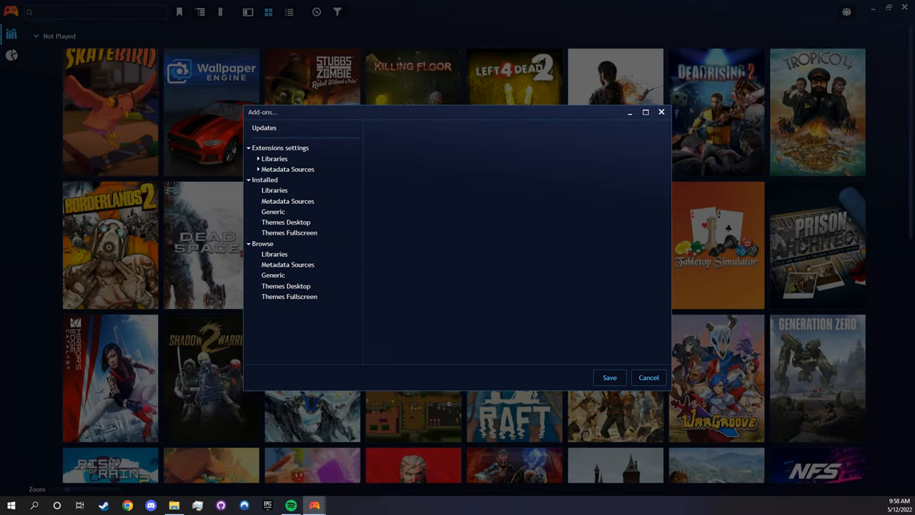
pyautogui.click(273, 275)
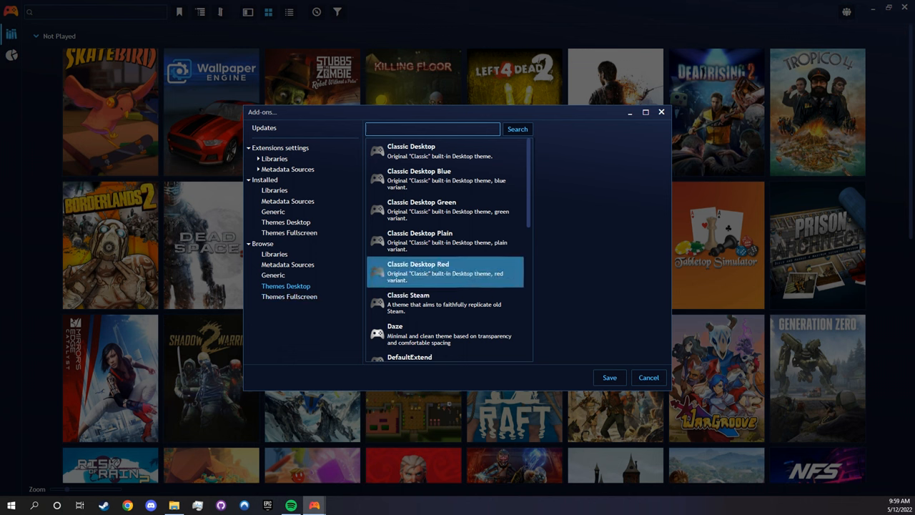
pyautogui.scroll(-3)
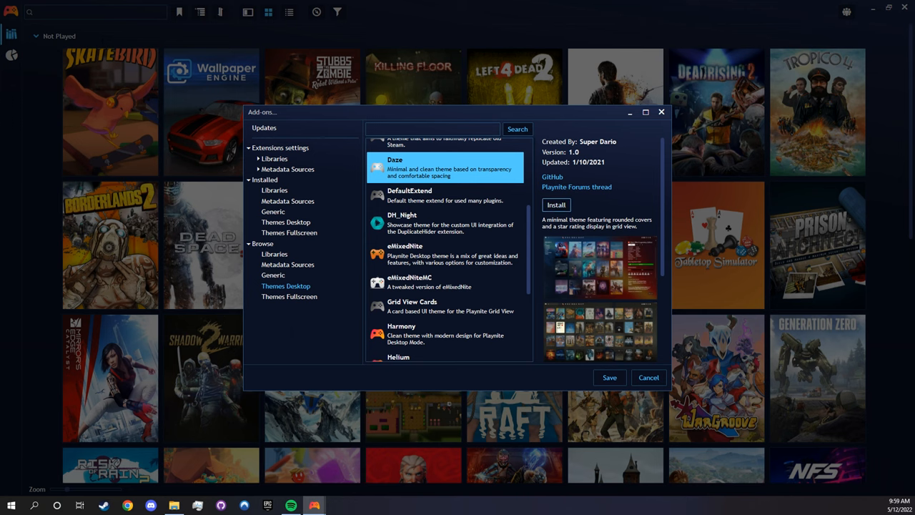
# Step: Install the Daze theme, save the add-on changes and confirm restarting Playnite
pyautogui.click(556, 204)
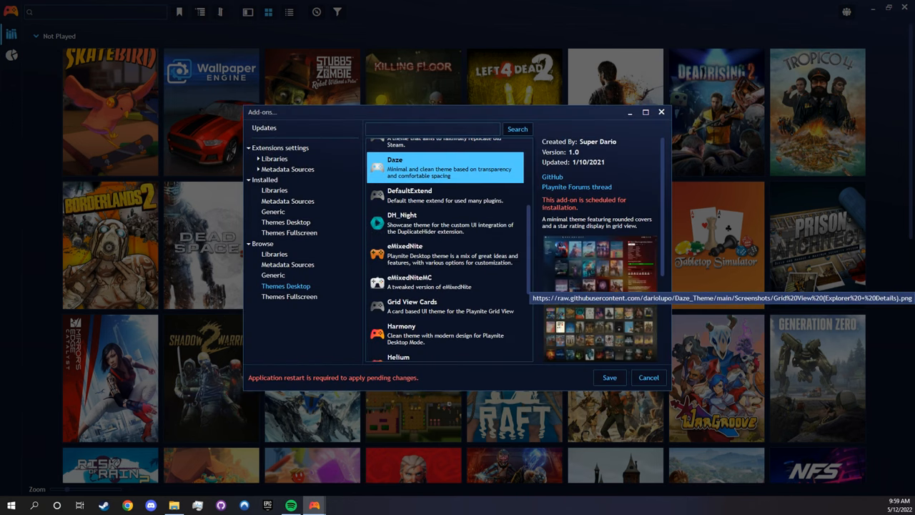
pyautogui.click(609, 377)
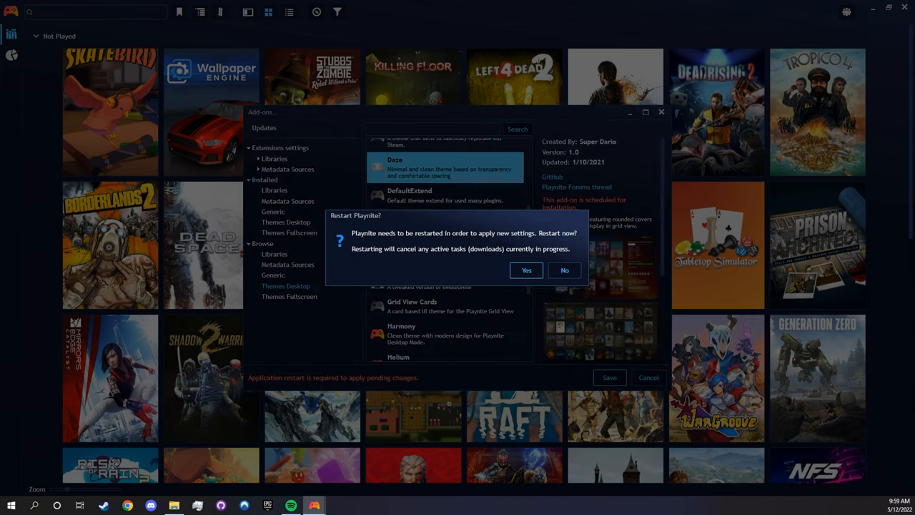
pyautogui.click(526, 270)
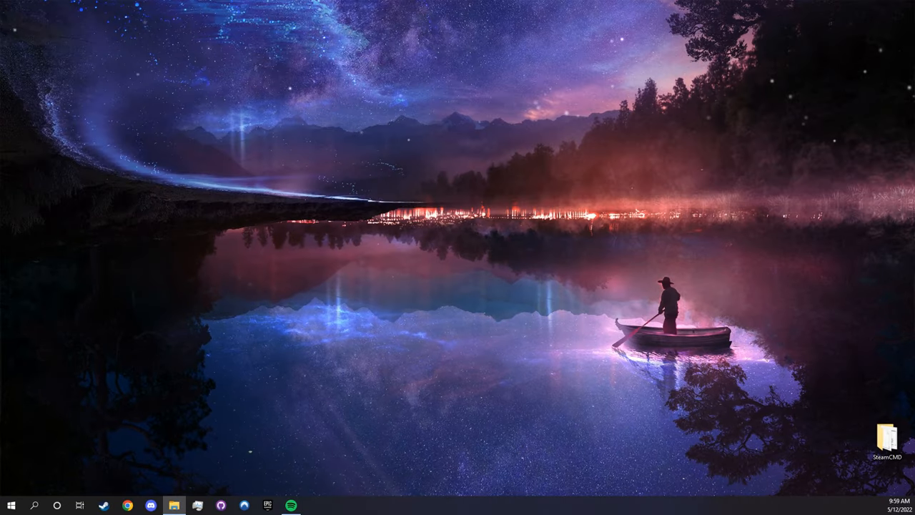
# Step: Check the restarted library in the Daze theme by scrolling the grid, then bring up the main menu
pyautogui.click(313, 505)
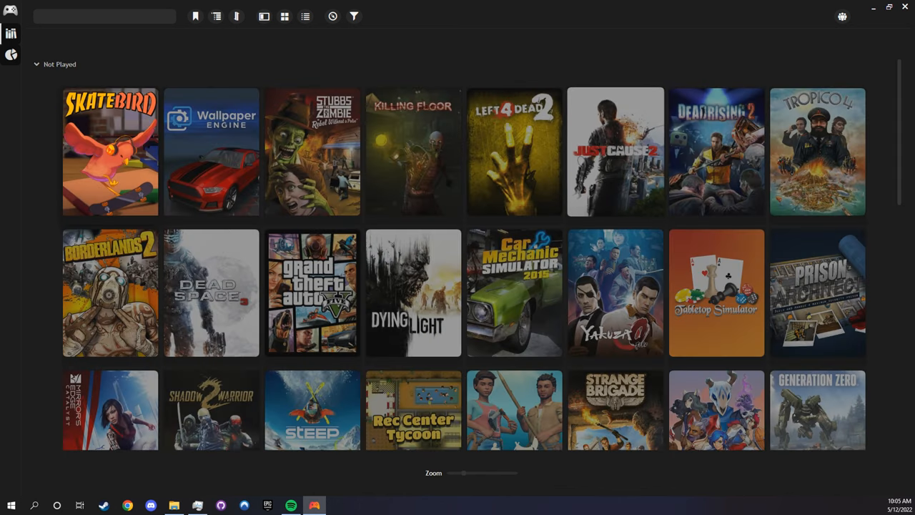
pyautogui.scroll(-3)
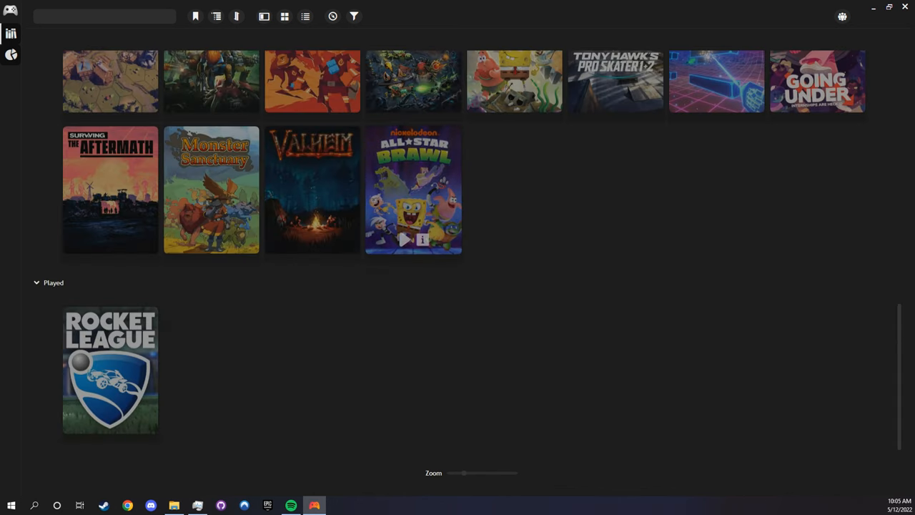
pyautogui.click(10, 11)
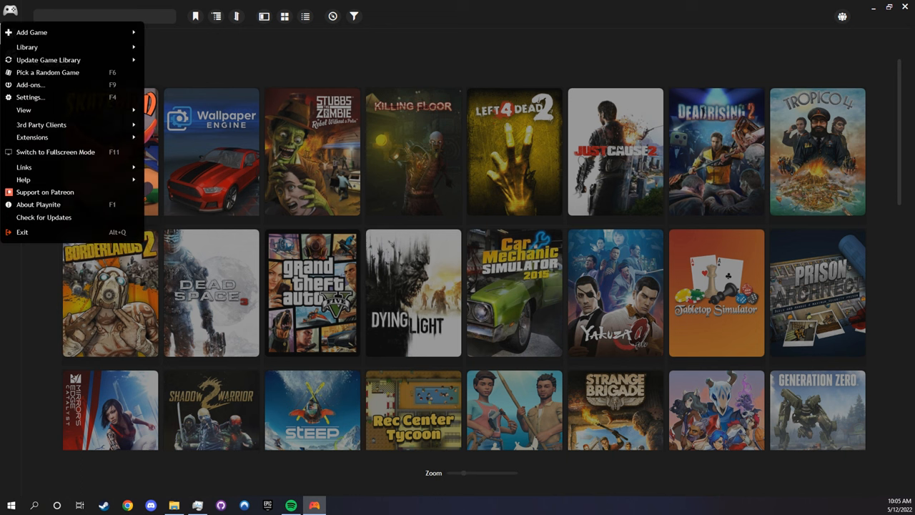
pyautogui.moveTo(48, 60)
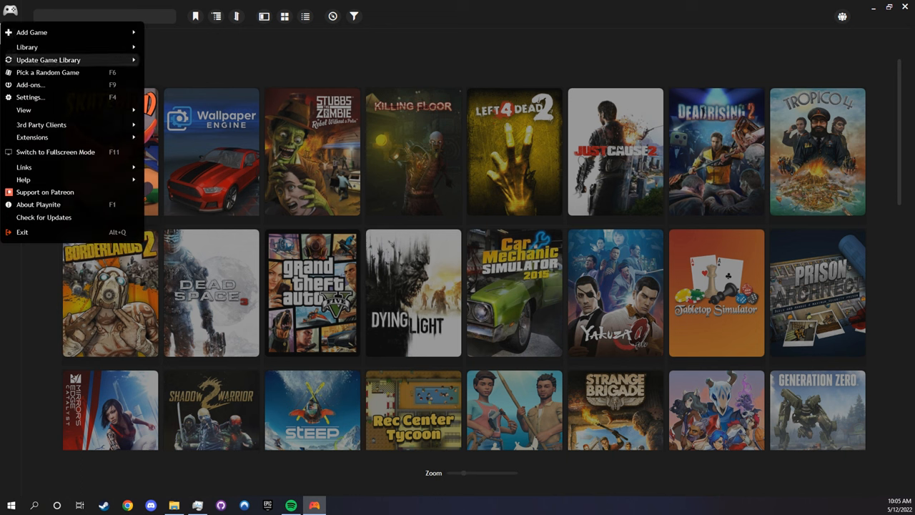
pyautogui.moveTo(26, 46)
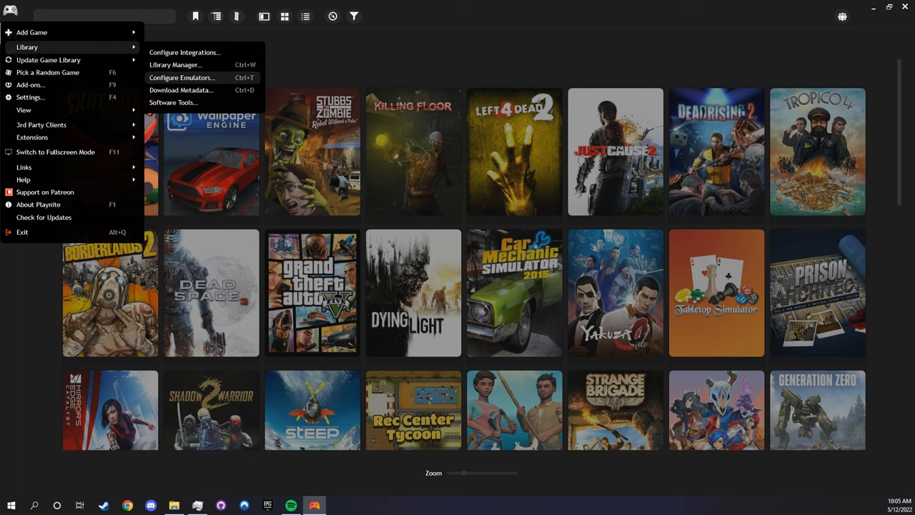
# Step: From Configure Emulators, review the list of downloadable emulators and close it
pyautogui.click(180, 77)
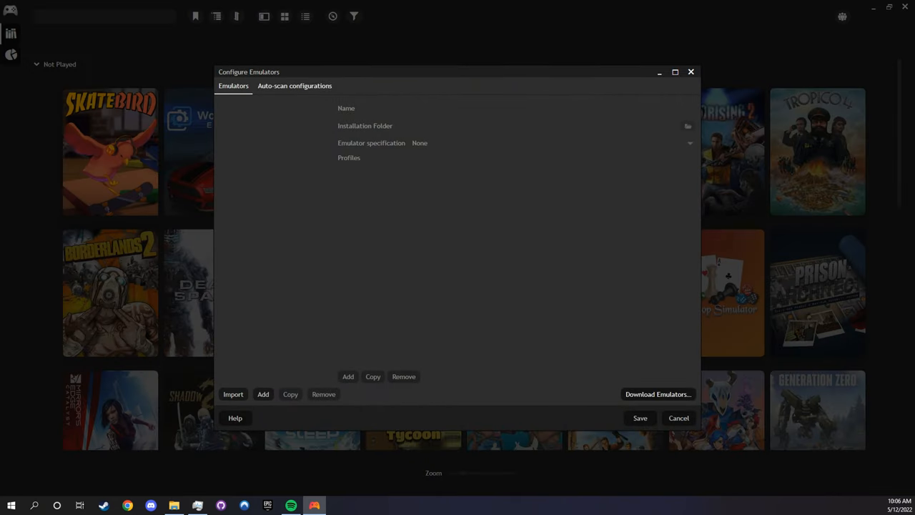
pyautogui.click(656, 395)
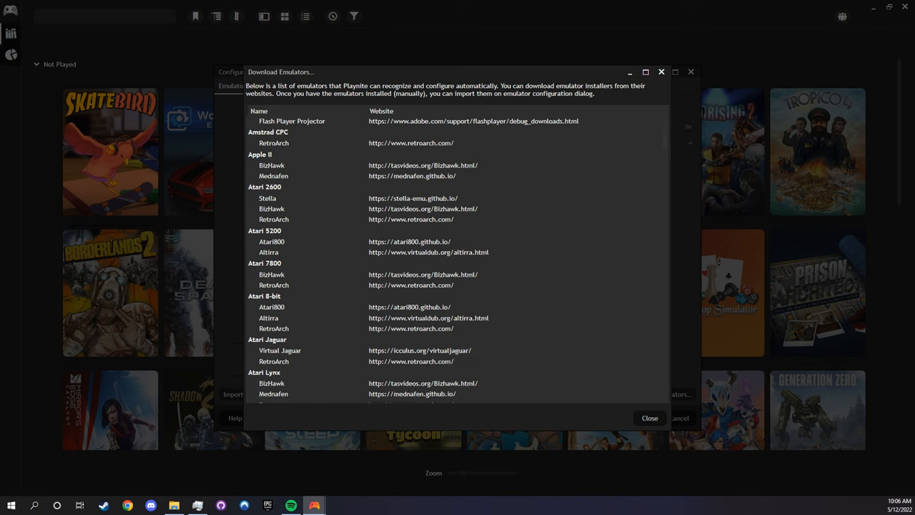
pyautogui.scroll(-3)
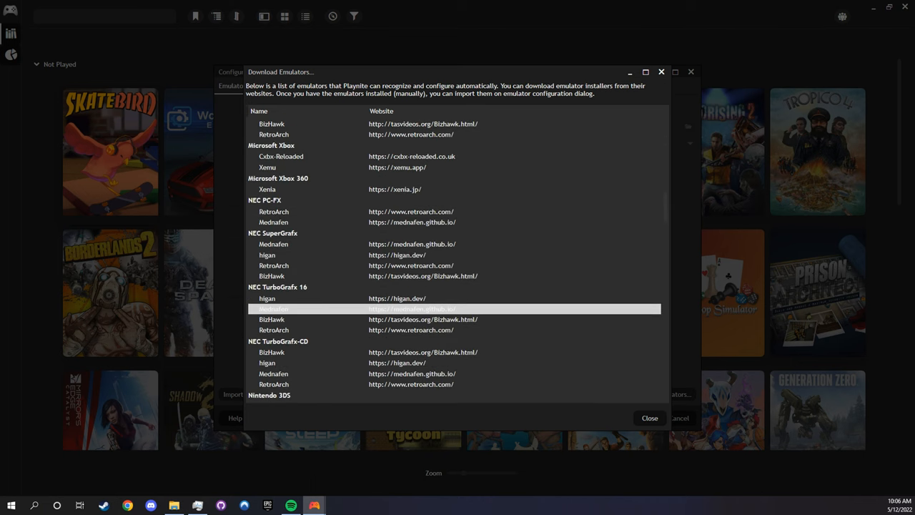
pyautogui.scroll(-3)
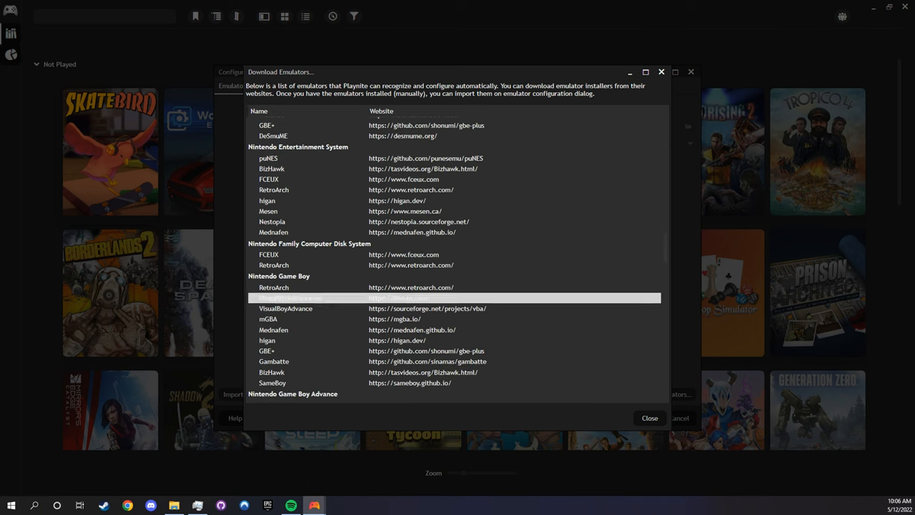
pyautogui.click(648, 417)
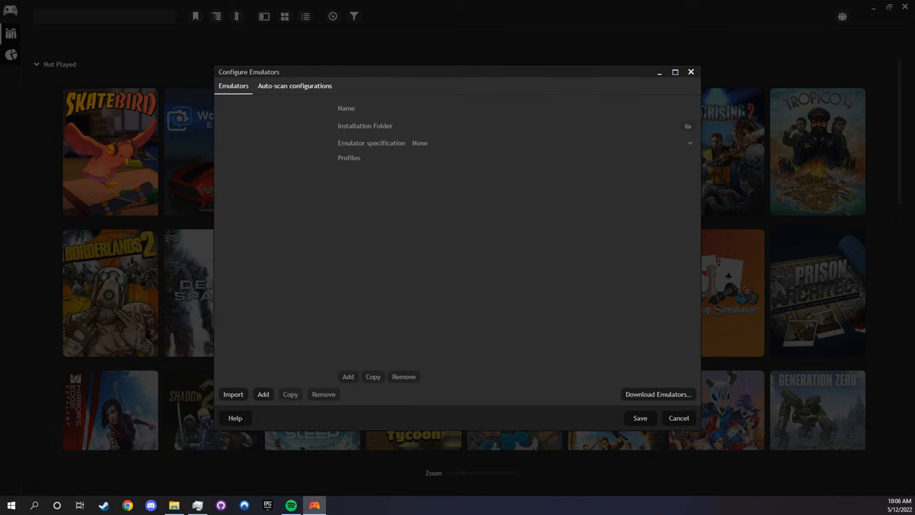
# Step: Check the Auto-scan configurations, return to the Emulators list and start importing an installed emulator
pyautogui.click(295, 86)
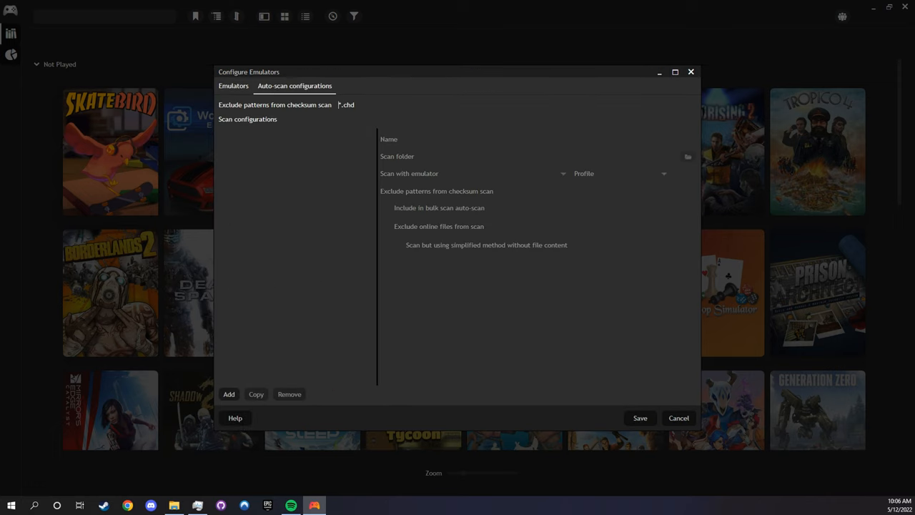
pyautogui.click(233, 86)
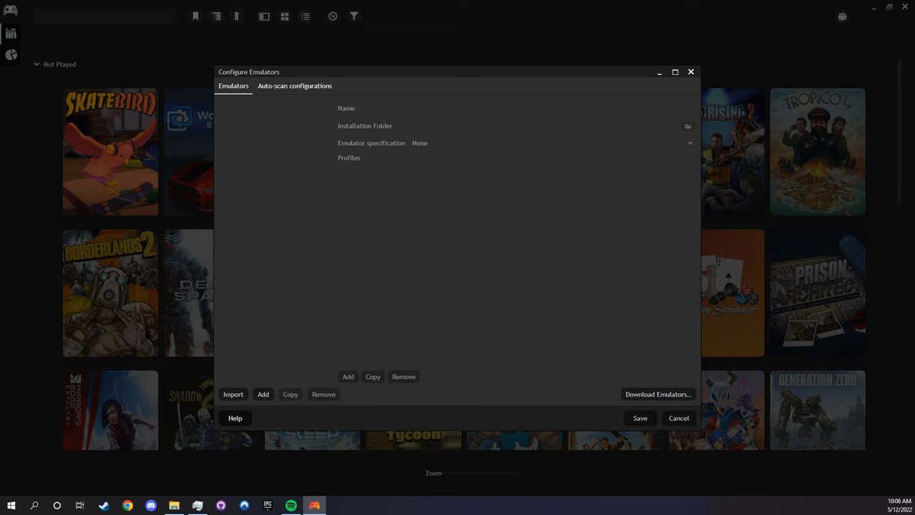
pyautogui.click(233, 395)
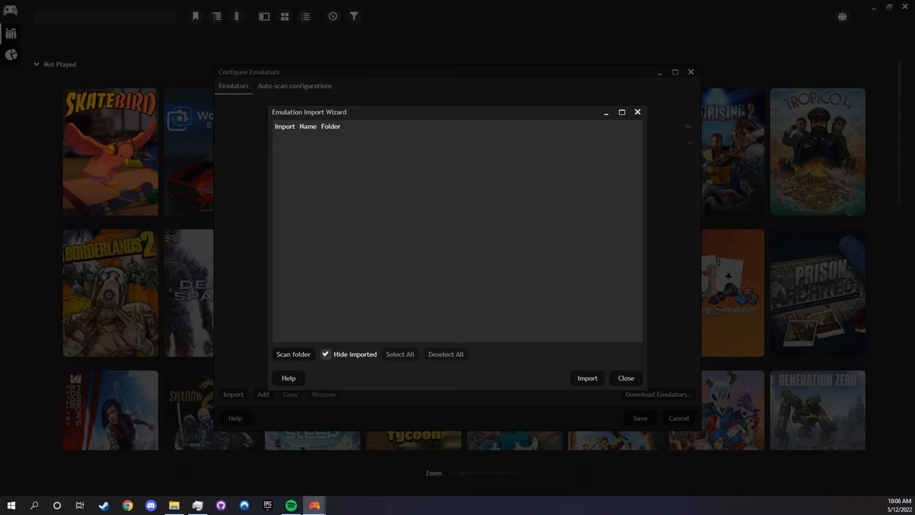
# Step: Select the Dolphin folder under Desktop > Software as the folder to scan for emulators
pyautogui.click(293, 354)
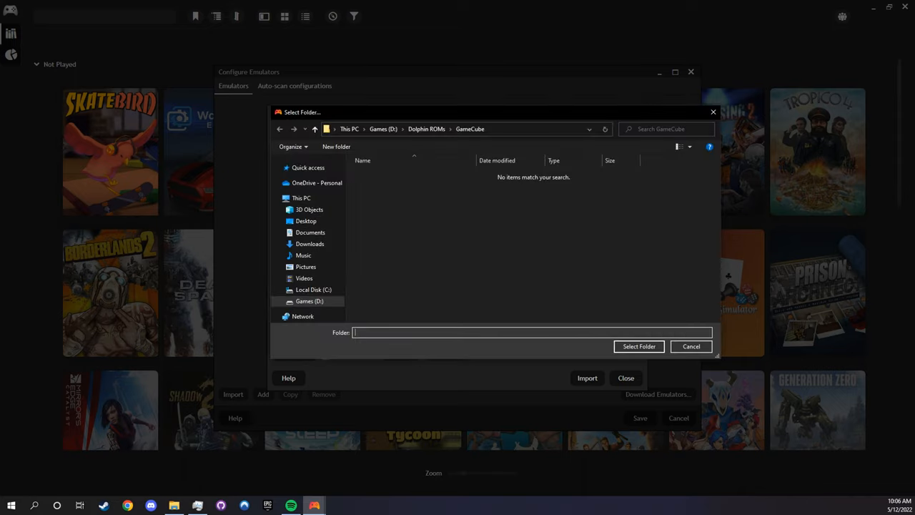
pyautogui.click(306, 221)
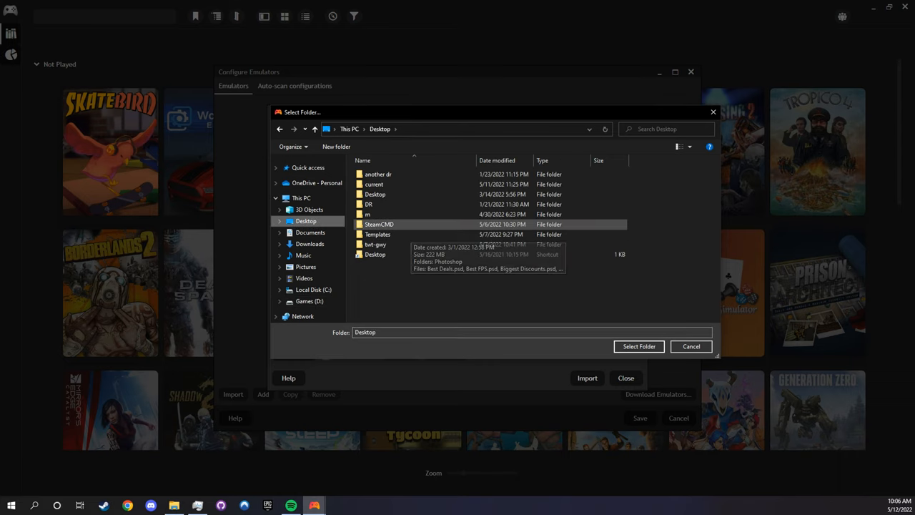
pyautogui.doubleClick(374, 254)
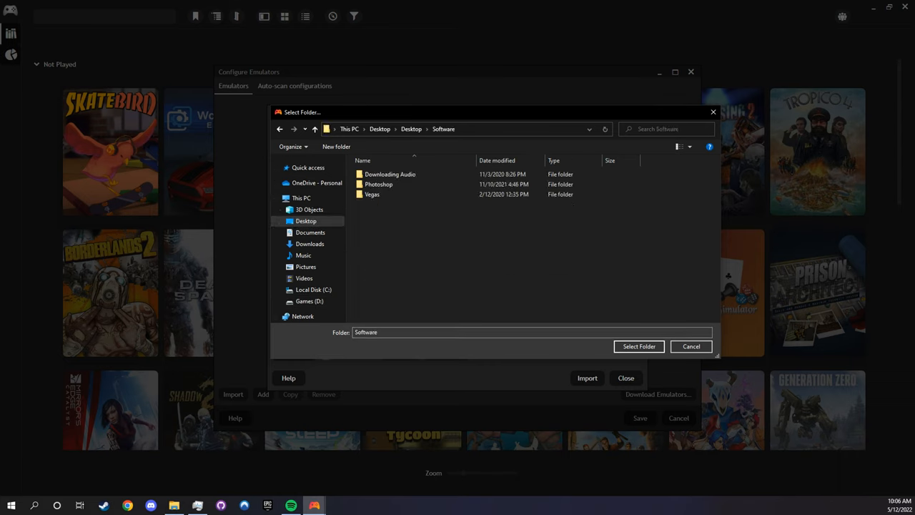
pyautogui.click(314, 129)
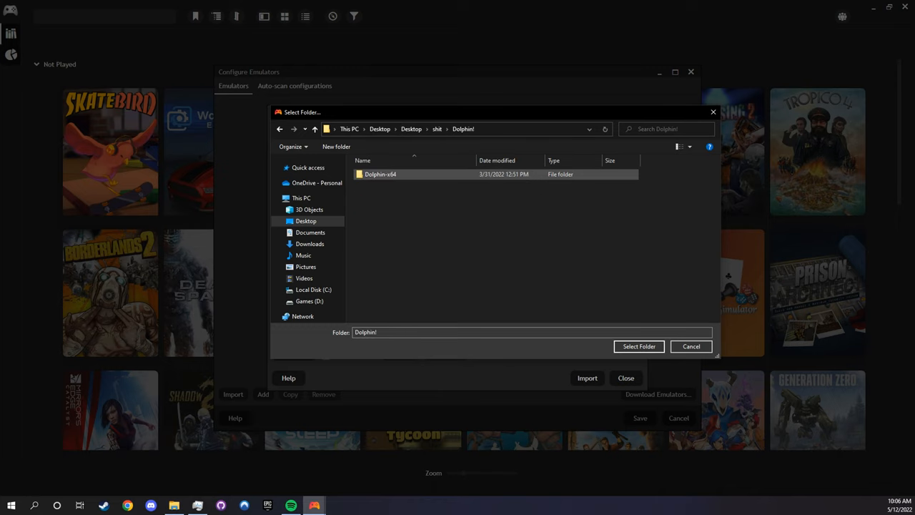
pyautogui.click(638, 346)
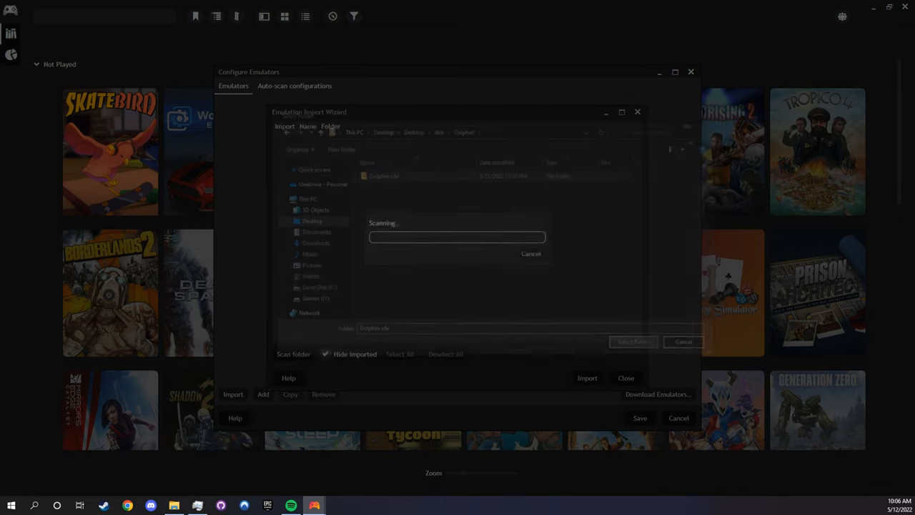
# Step: Import the detected Dolphin emulator and save the emulator configuration
pyautogui.click(632, 340)
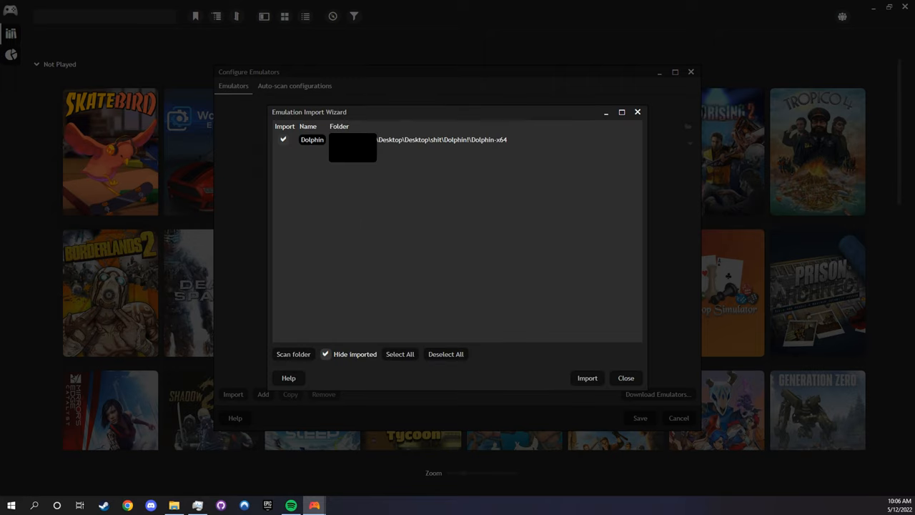
pyautogui.click(586, 378)
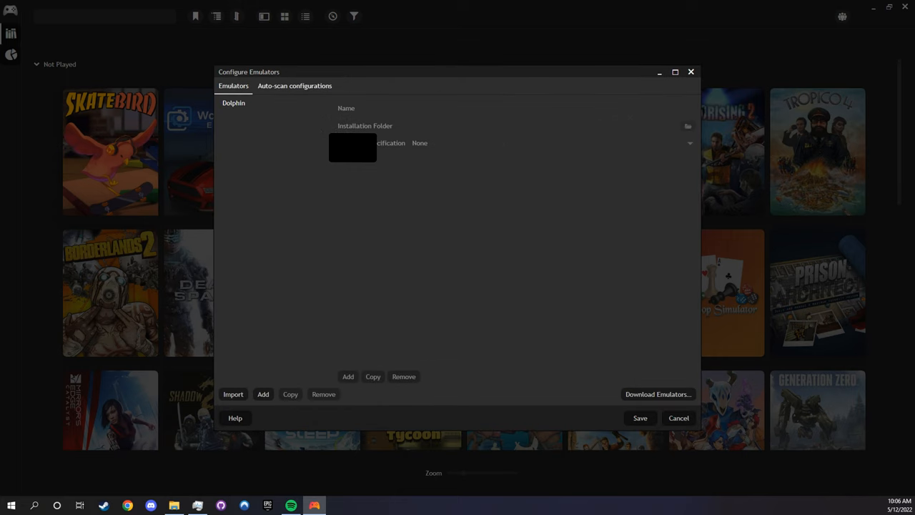
pyautogui.click(678, 418)
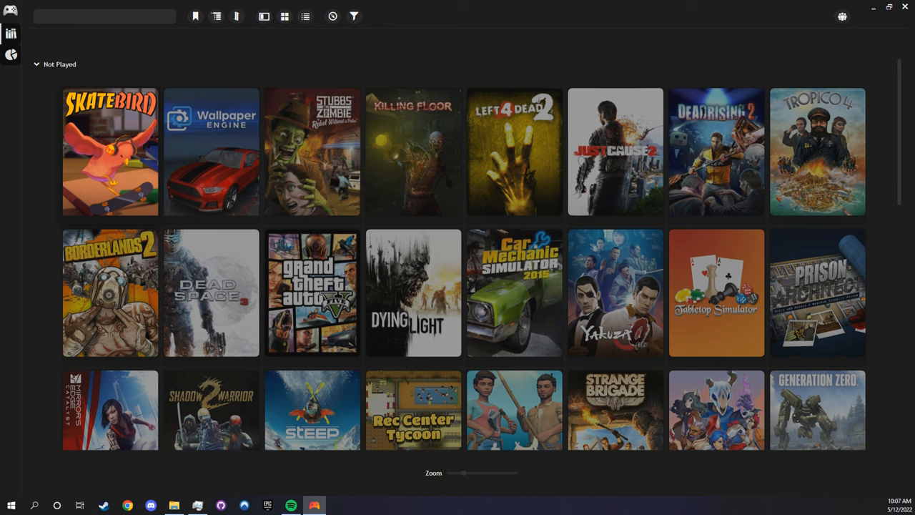
# Step: Start an emulated game import with a new scanner using Dolphin as its emulator
pyautogui.click(12, 8)
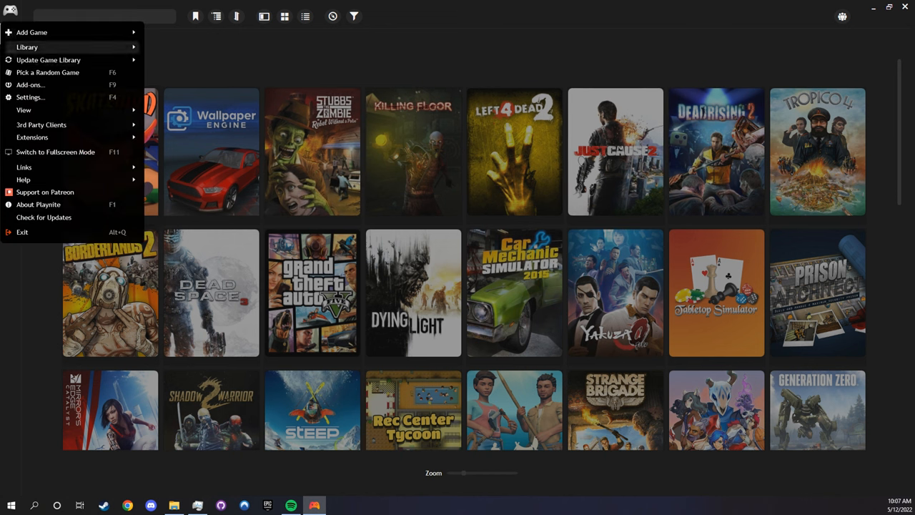
pyautogui.moveTo(32, 31)
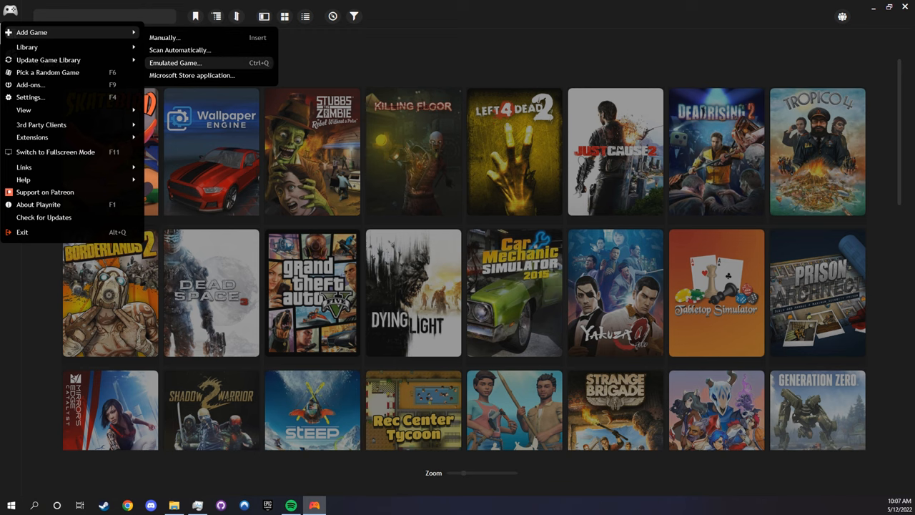
pyautogui.click(180, 48)
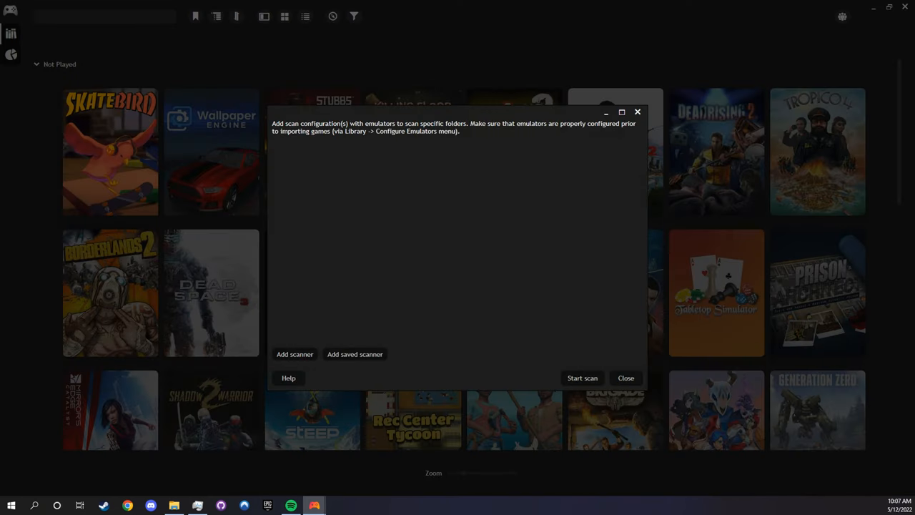
pyautogui.click(294, 355)
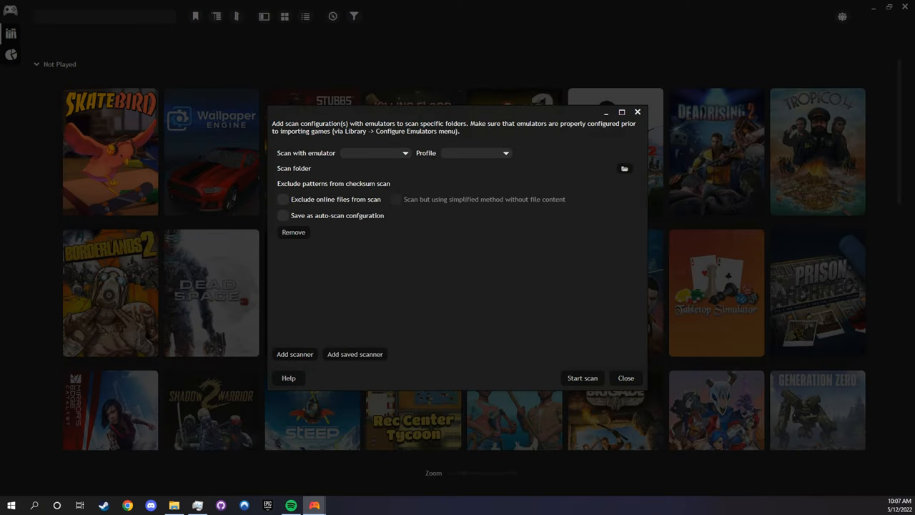
pyautogui.write('Dolphin')
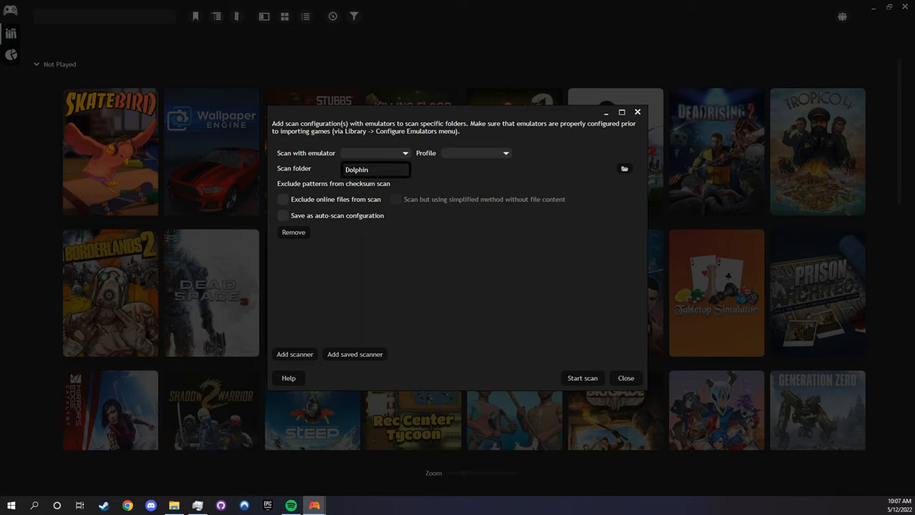
pyautogui.click(503, 152)
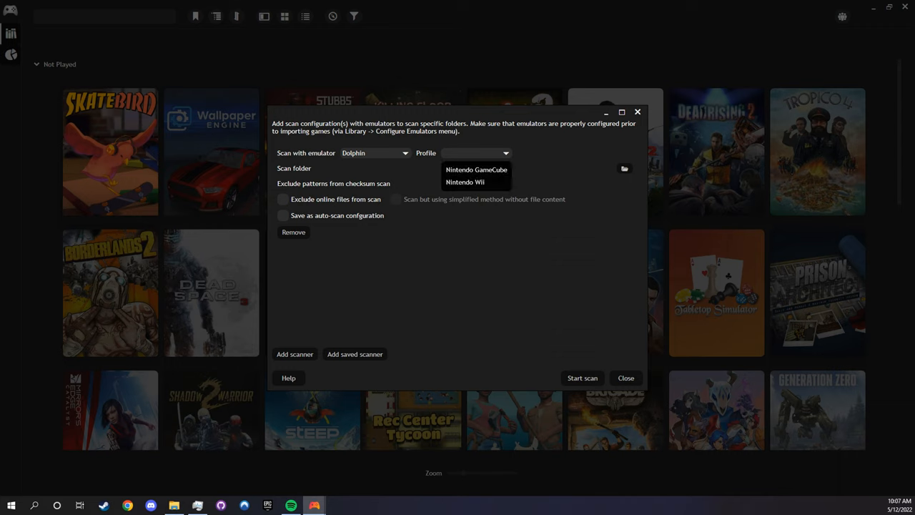
# Step: Set the scanner's system profile to Nintendo Wii
pyautogui.click(476, 169)
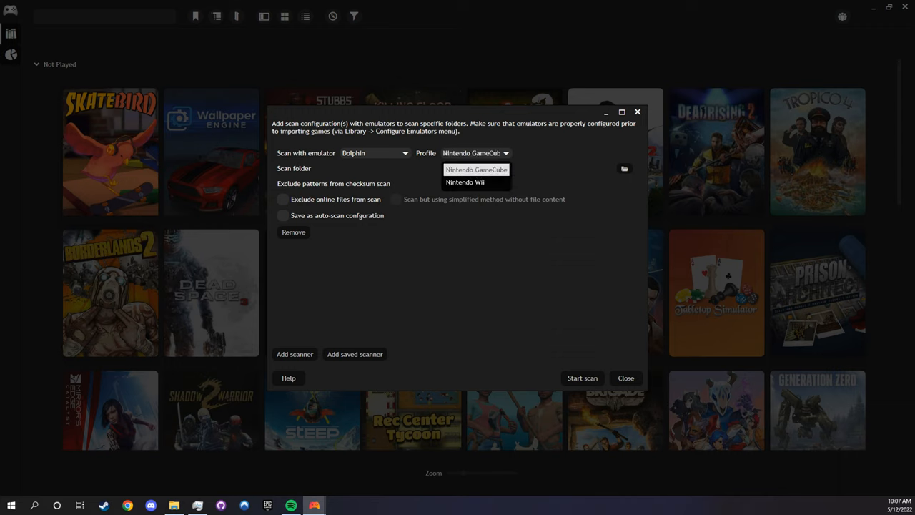
pyautogui.click(464, 181)
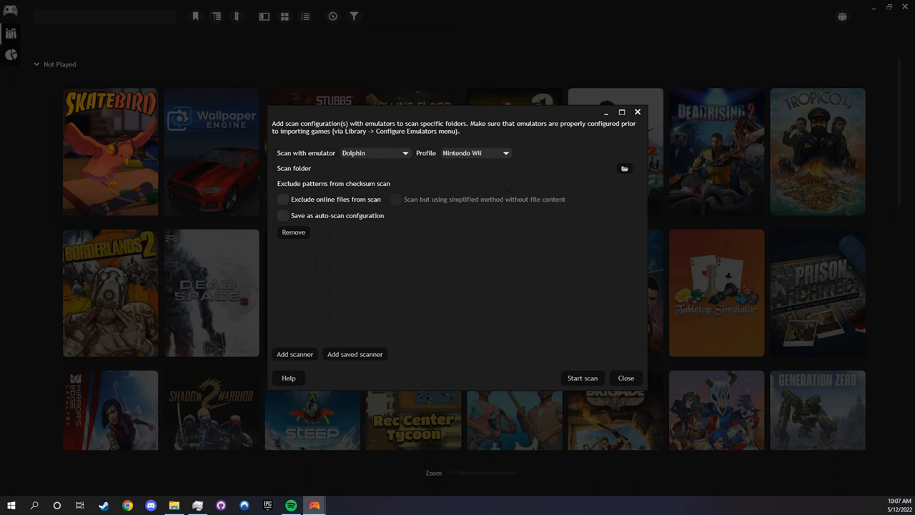
pyautogui.click(623, 168)
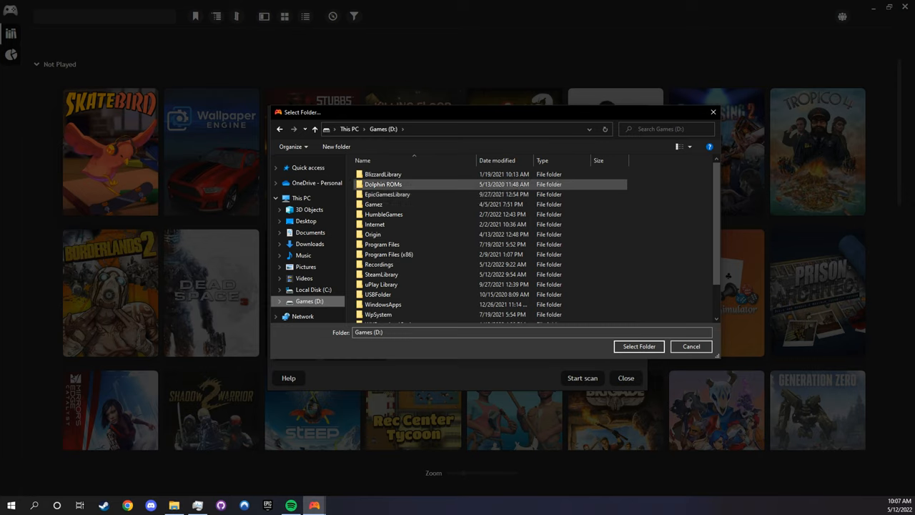
# Step: Choose the Dolphin ROMs > Wii folder as the scan folder
pyautogui.doubleClick(383, 183)
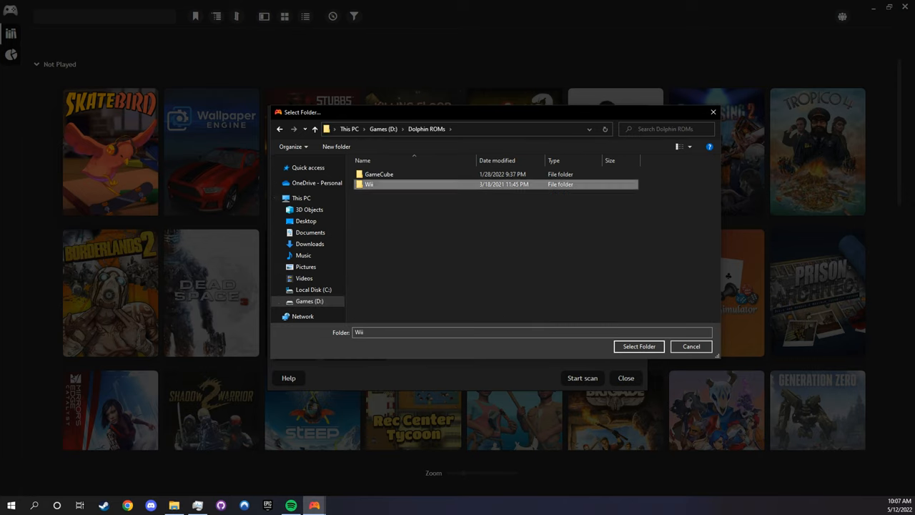
pyautogui.doubleClick(369, 183)
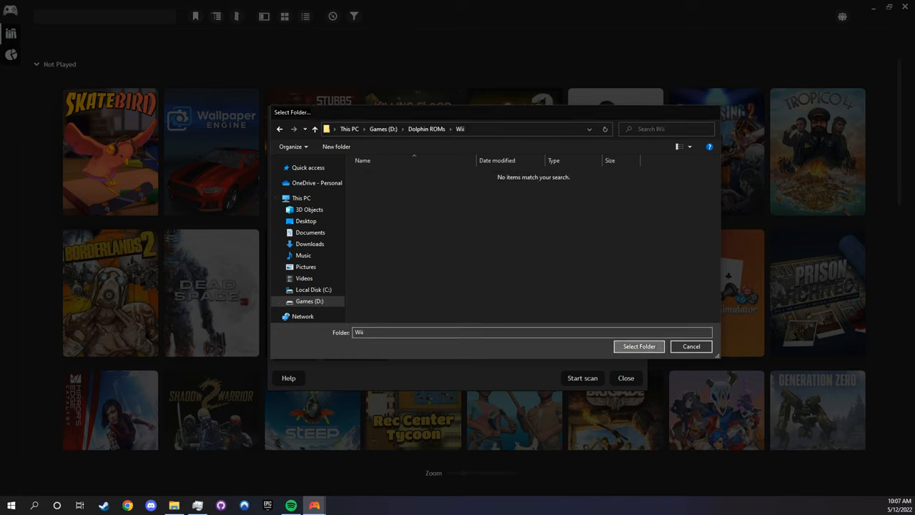
pyautogui.click(637, 346)
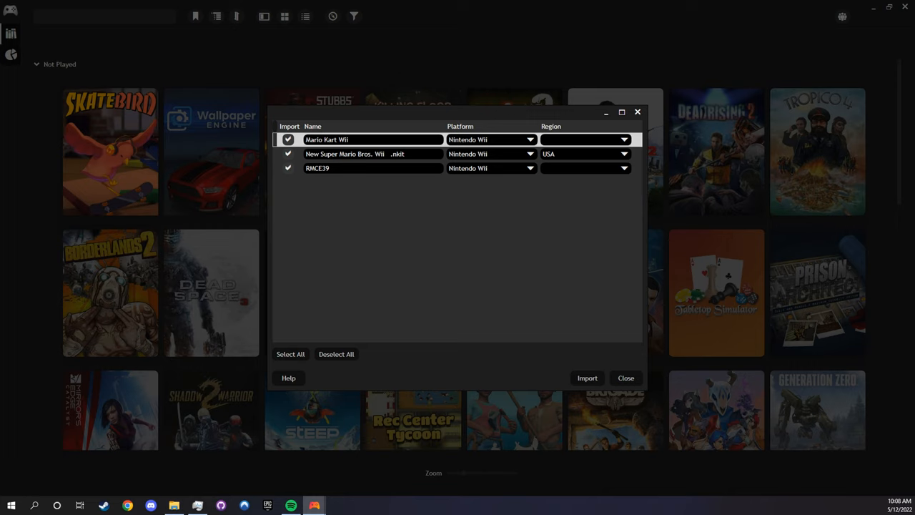
# Step: Set the region for the scanned Wii game RMCE39 in the scan results
pyautogui.click(623, 140)
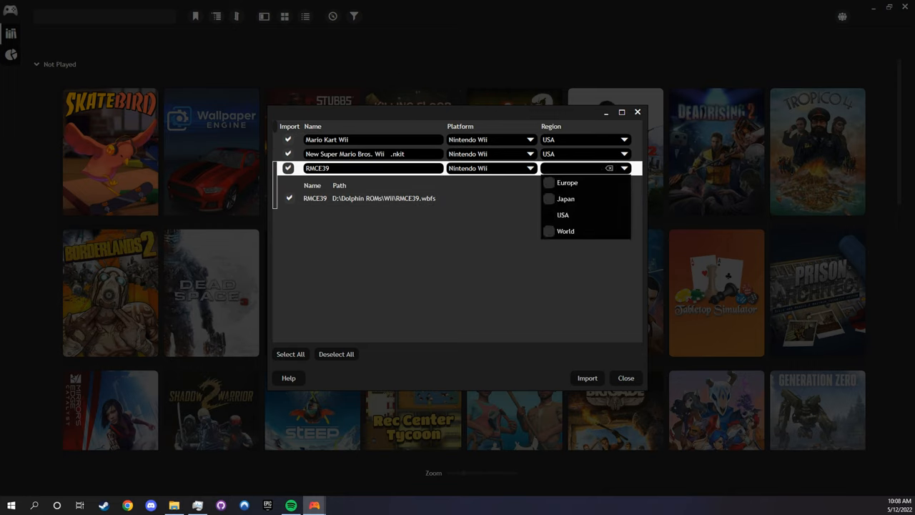
pyautogui.click(586, 377)
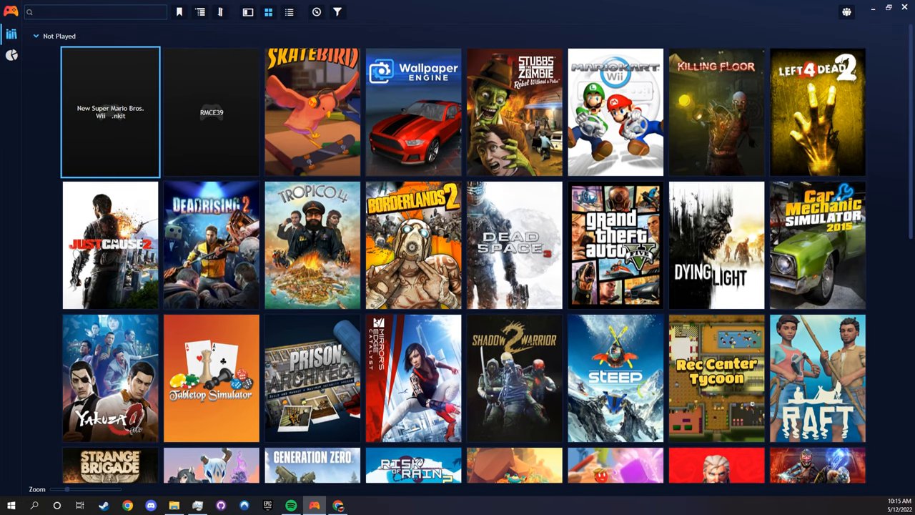
pyautogui.scroll(-3)
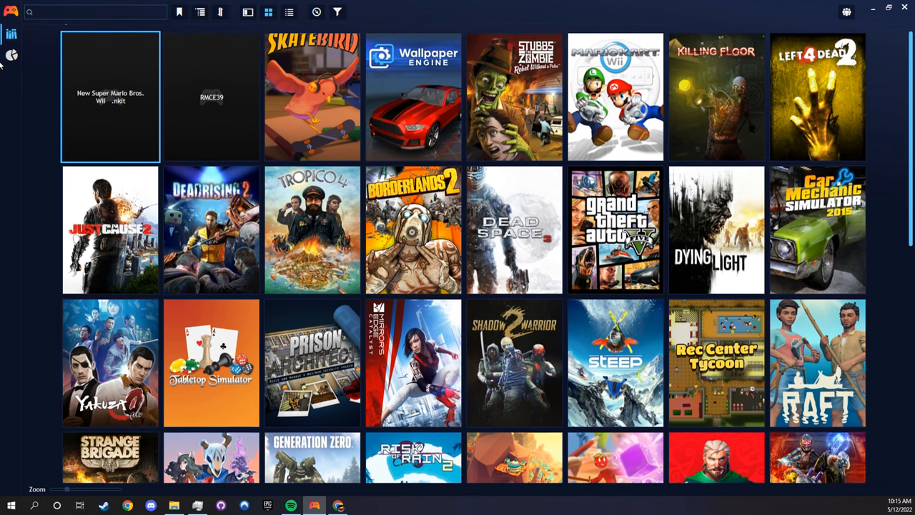
pyautogui.scroll(-3)
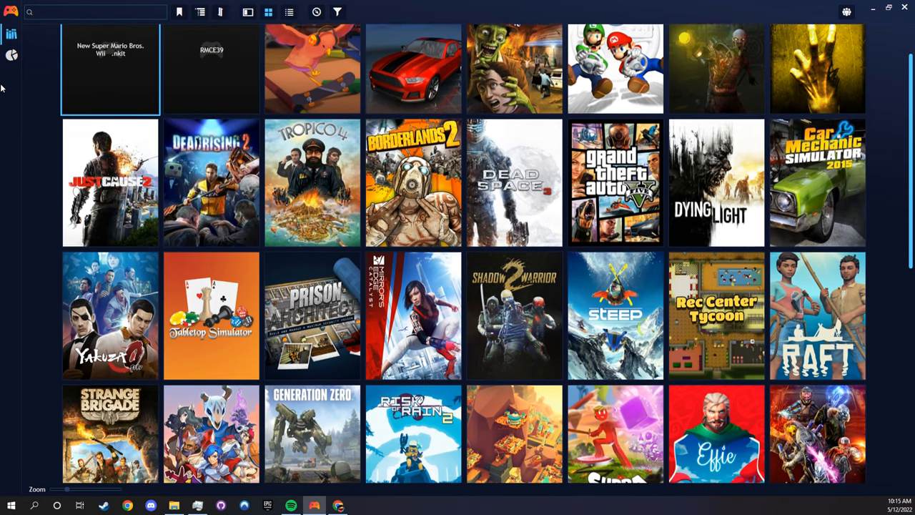
pyautogui.scroll(-3)
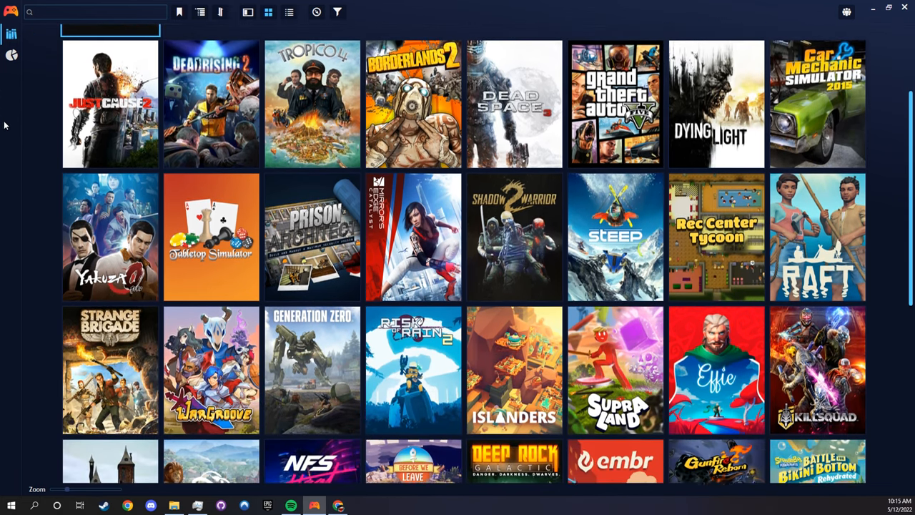
pyautogui.scroll(-3)
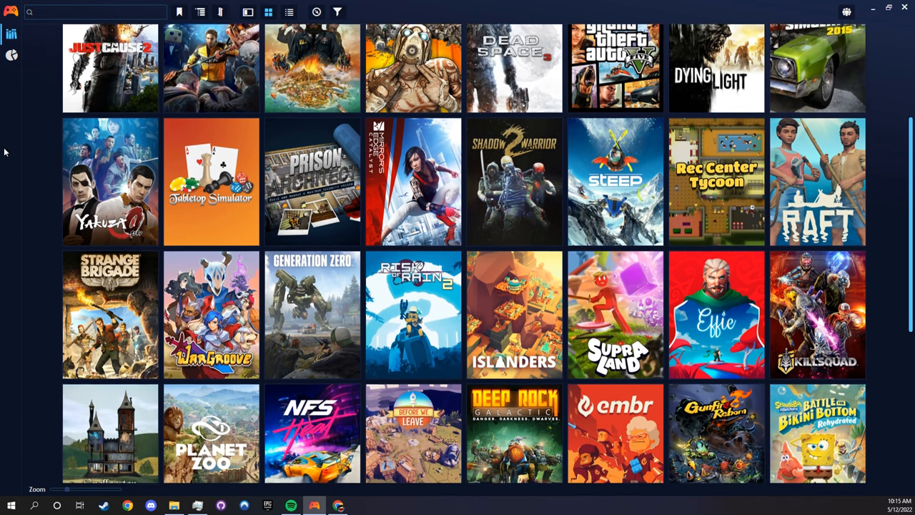
pyautogui.scroll(-3)
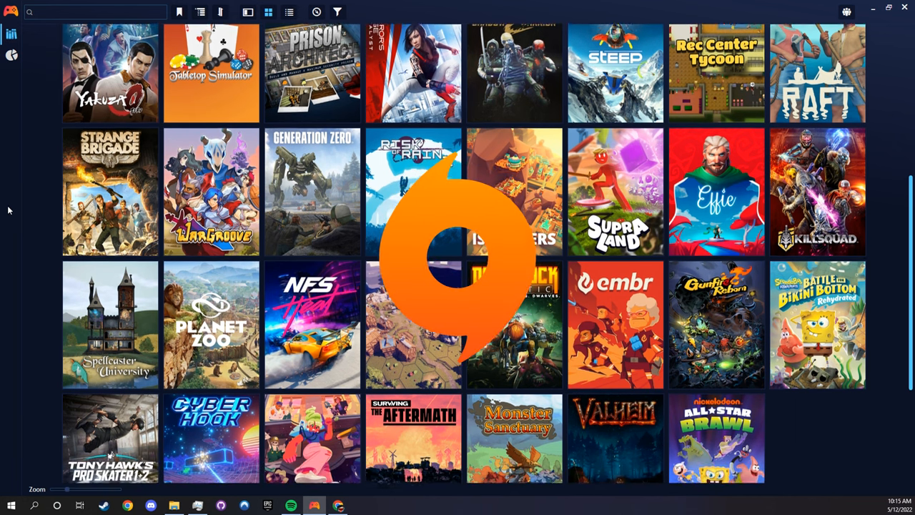
pyautogui.scroll(-3)
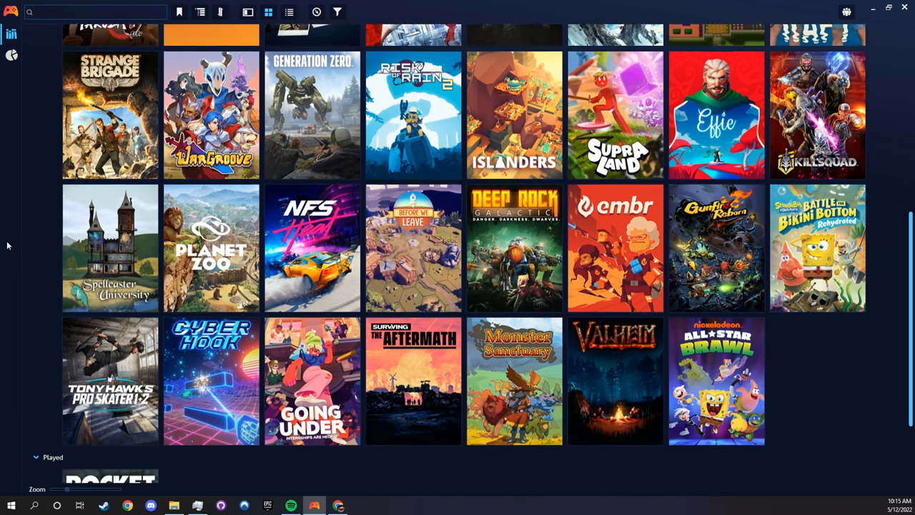
pyautogui.scroll(3)
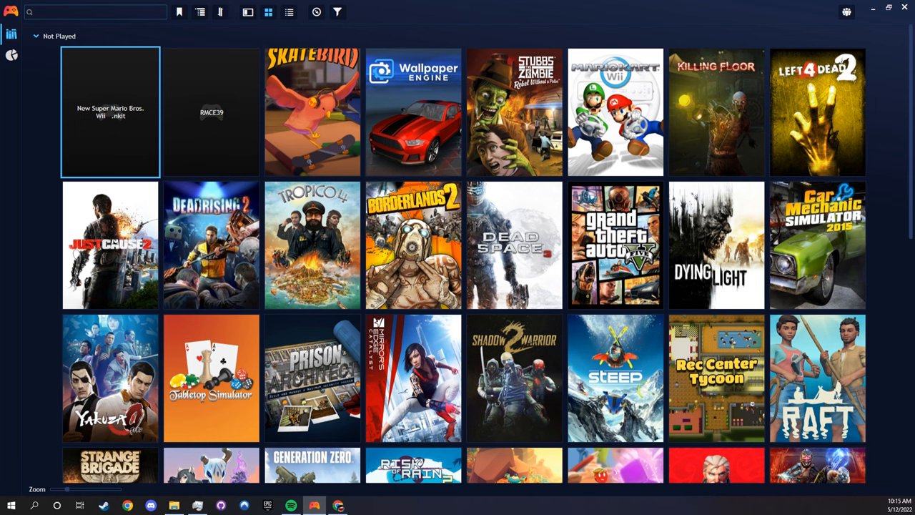
pyautogui.scroll(-3)
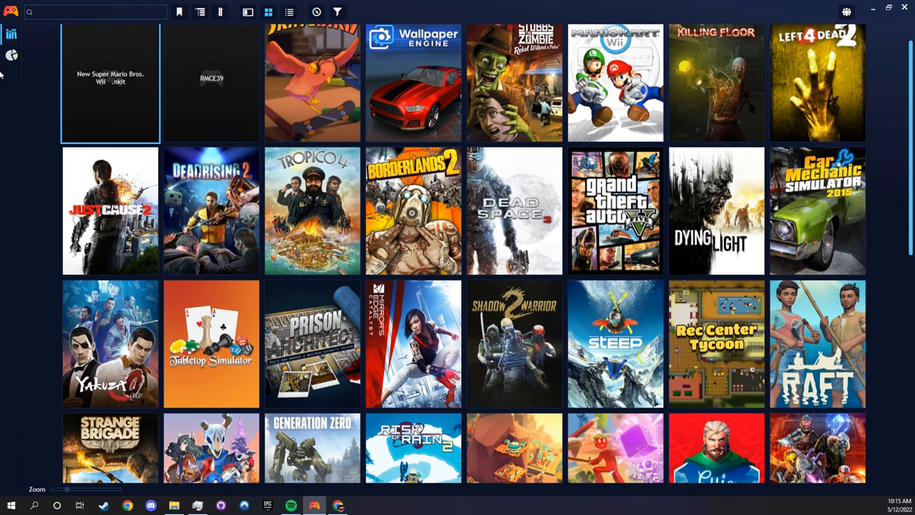
pyautogui.scroll(-3)
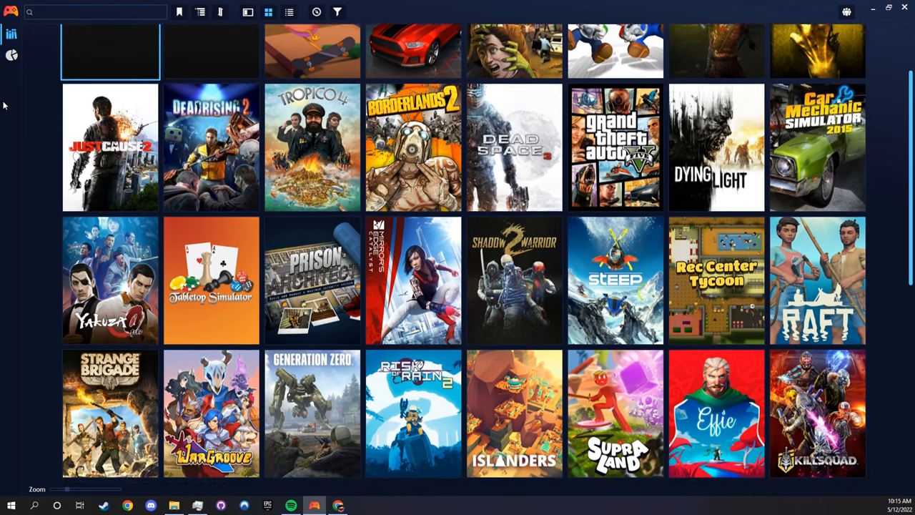
pyautogui.scroll(-3)
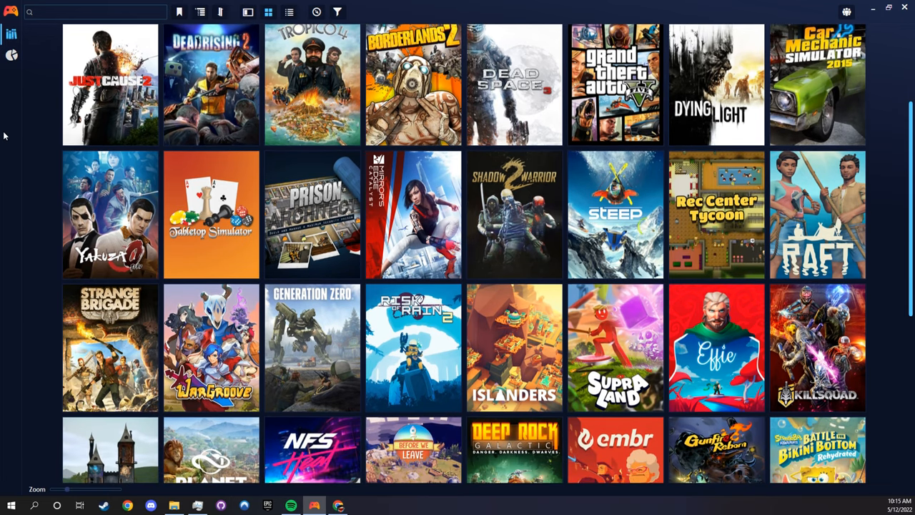
pyautogui.scroll(-3)
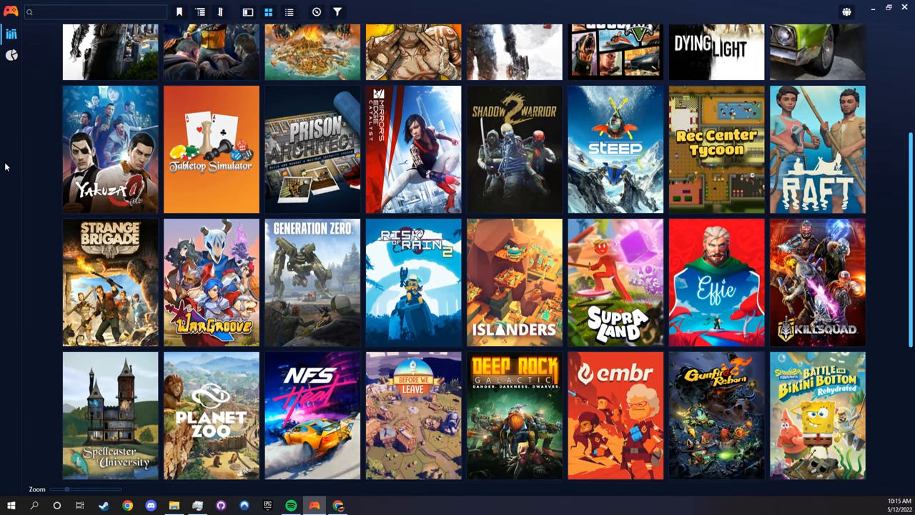
pyautogui.scroll(-3)
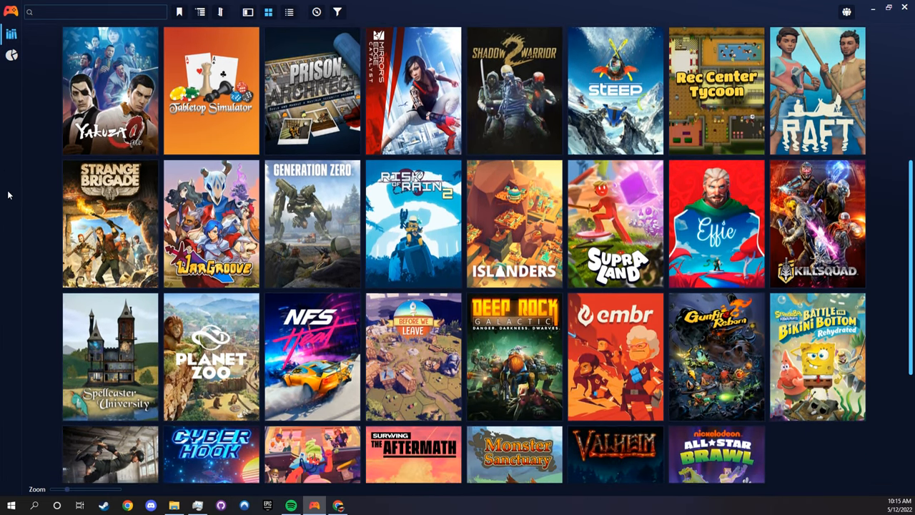